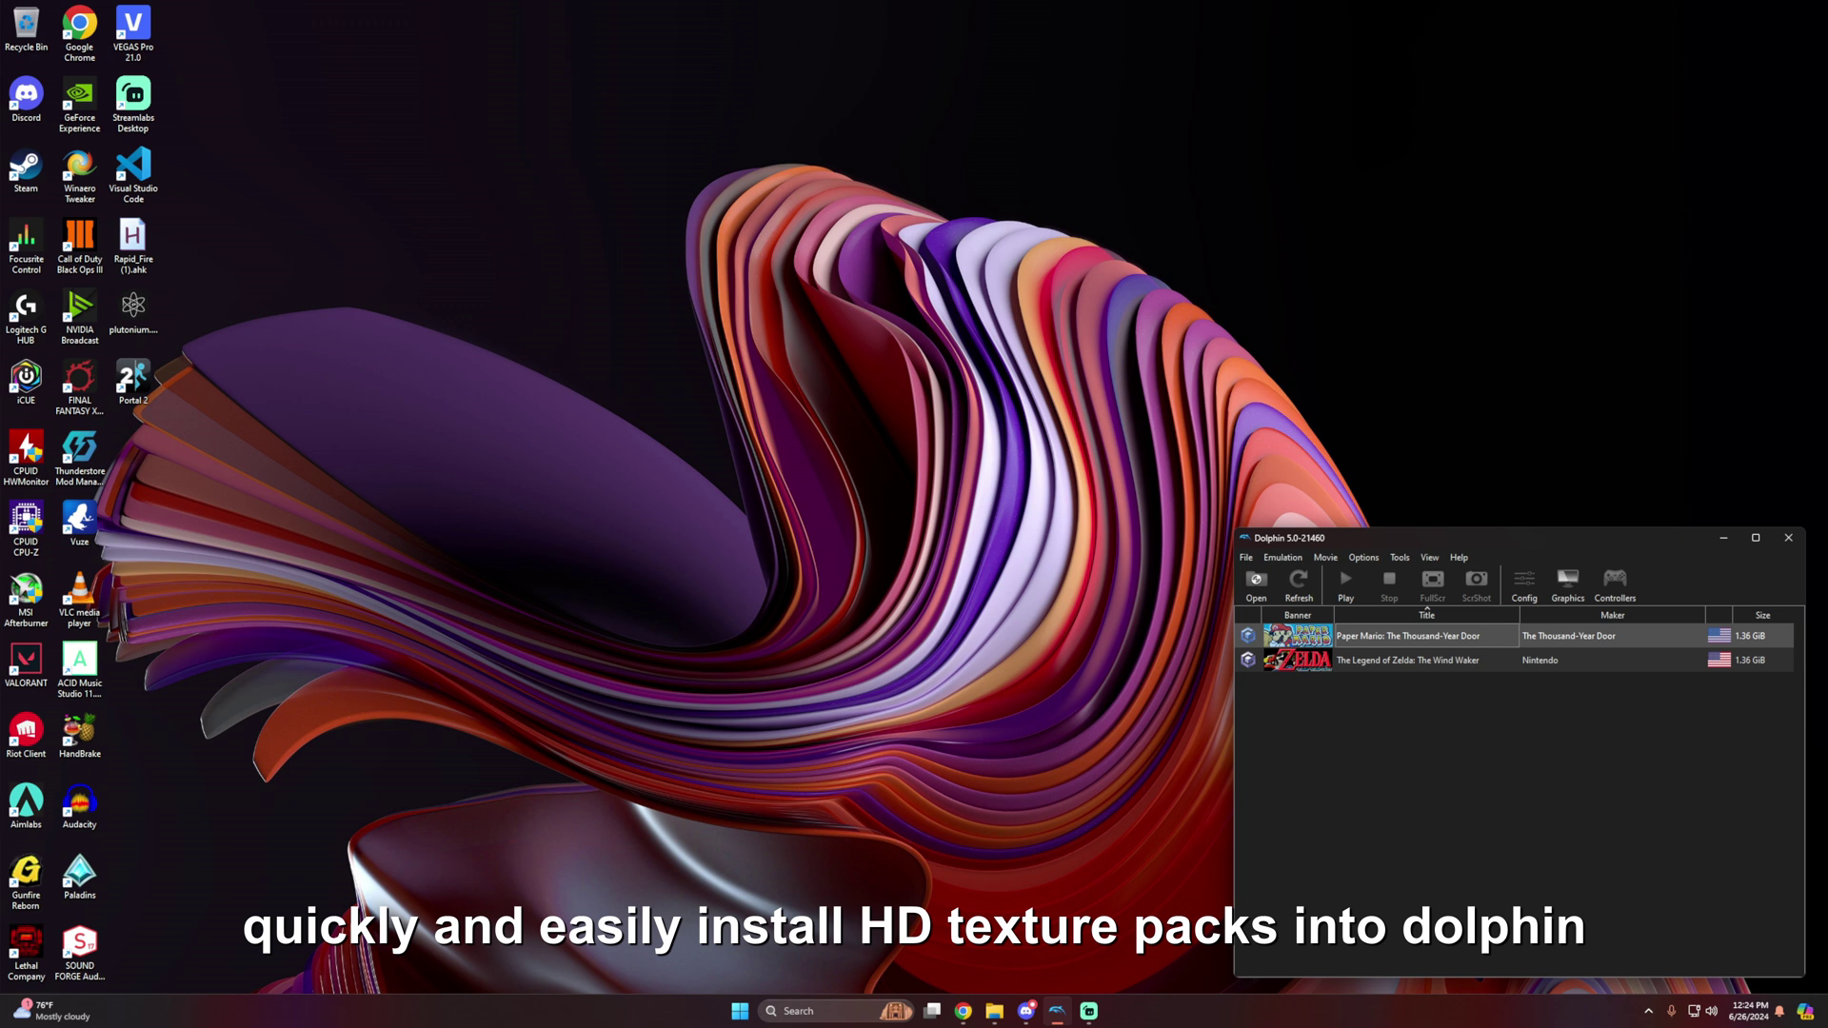
pyautogui.moveTo(1004, 767)
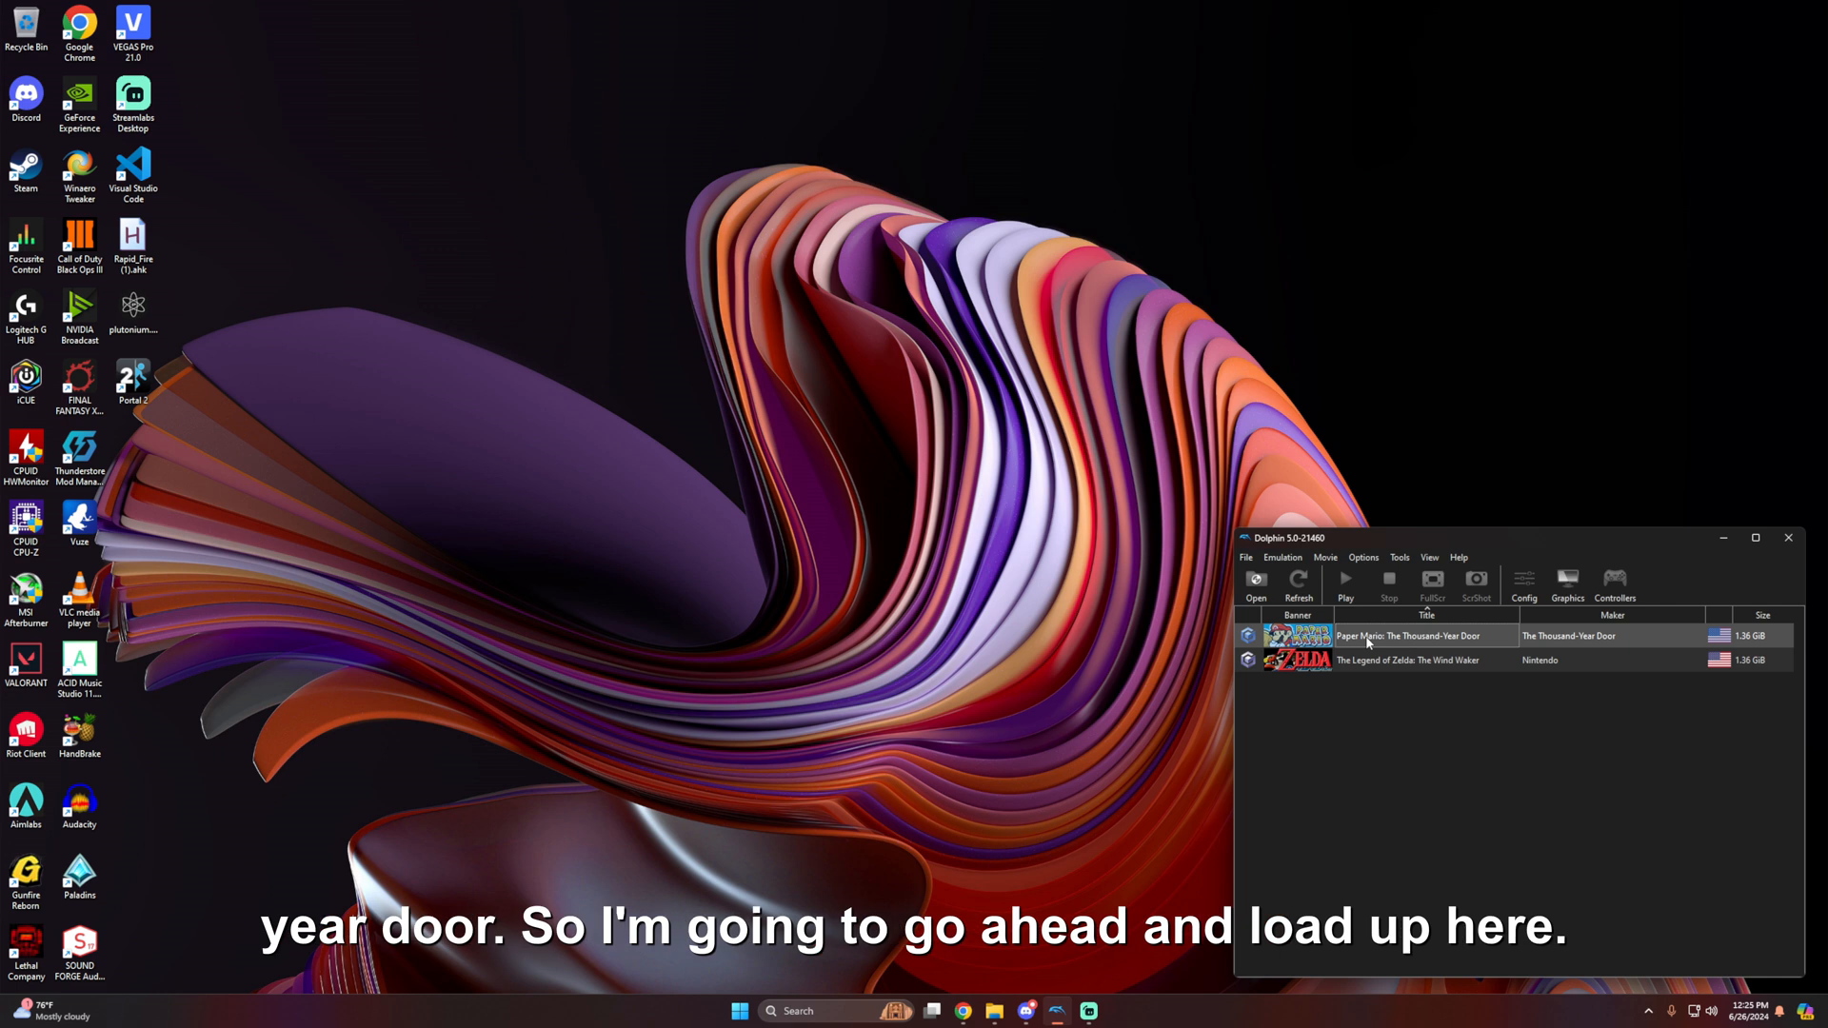
# Launch Paper Mario: The Thousand-Year Door and bring up its graphics configuration
pyautogui.doubleClick(1390, 636)
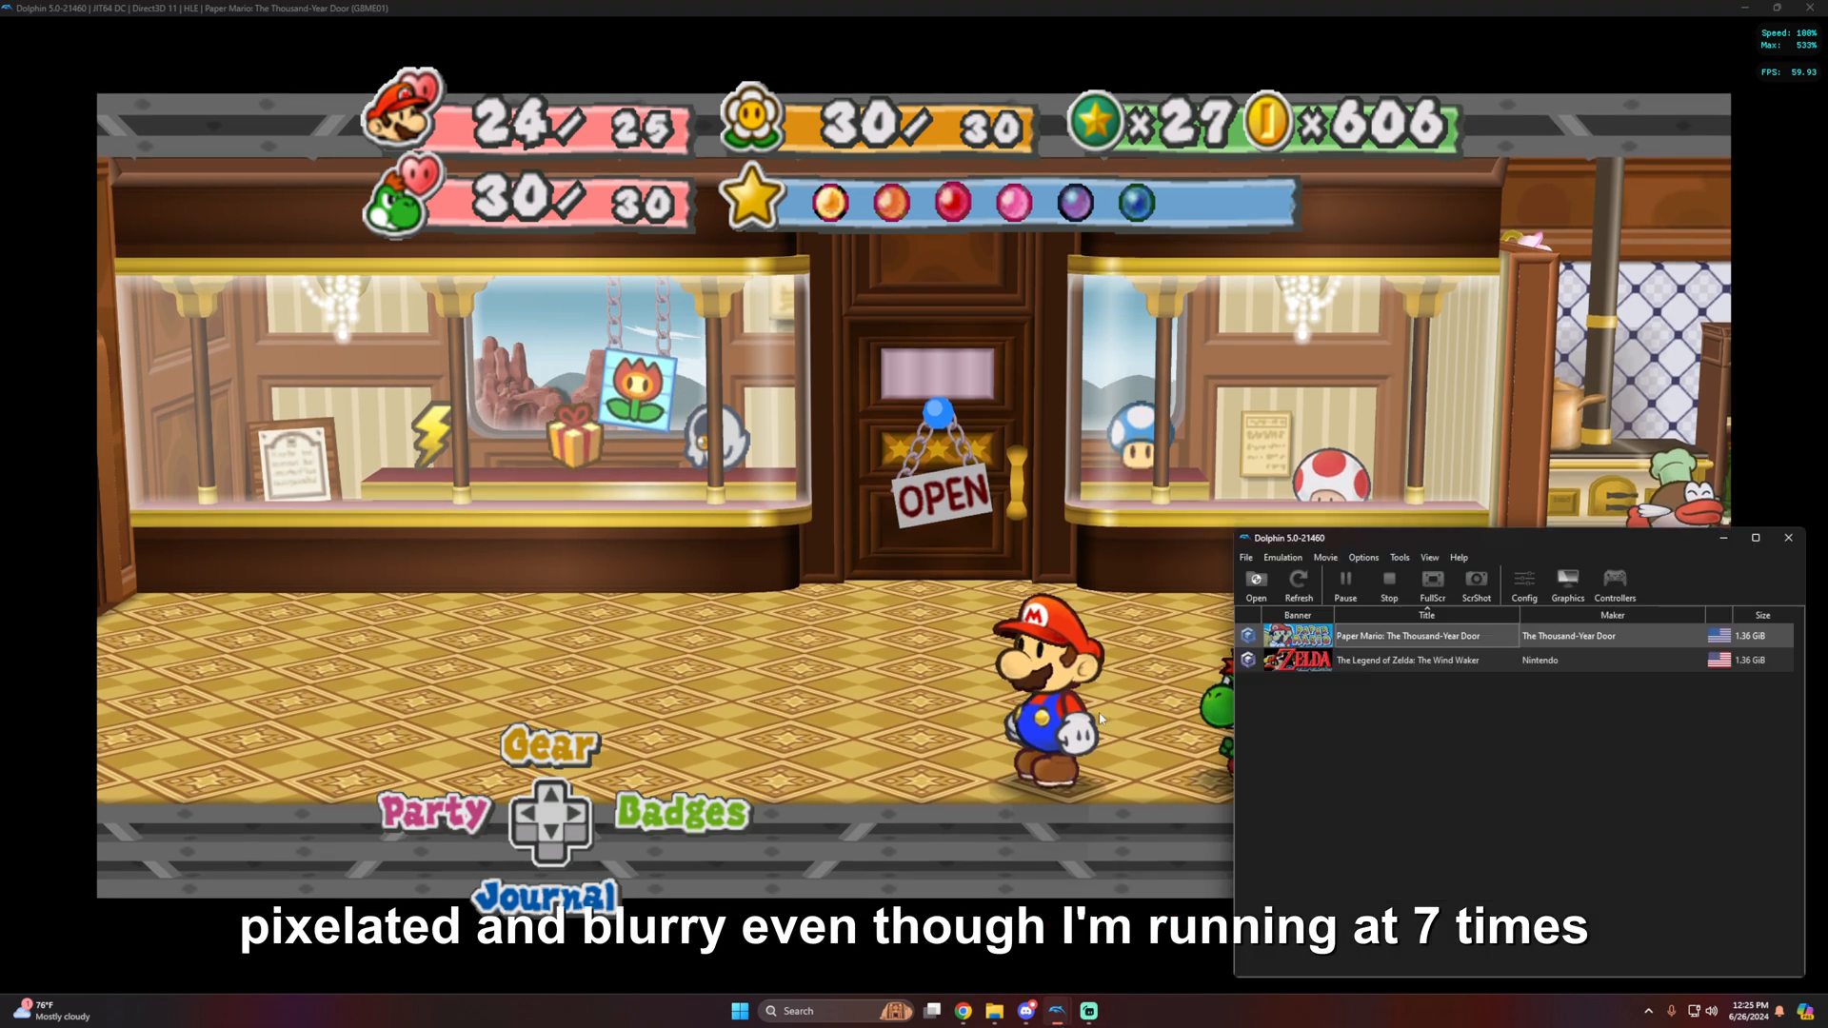
pyautogui.click(1567, 586)
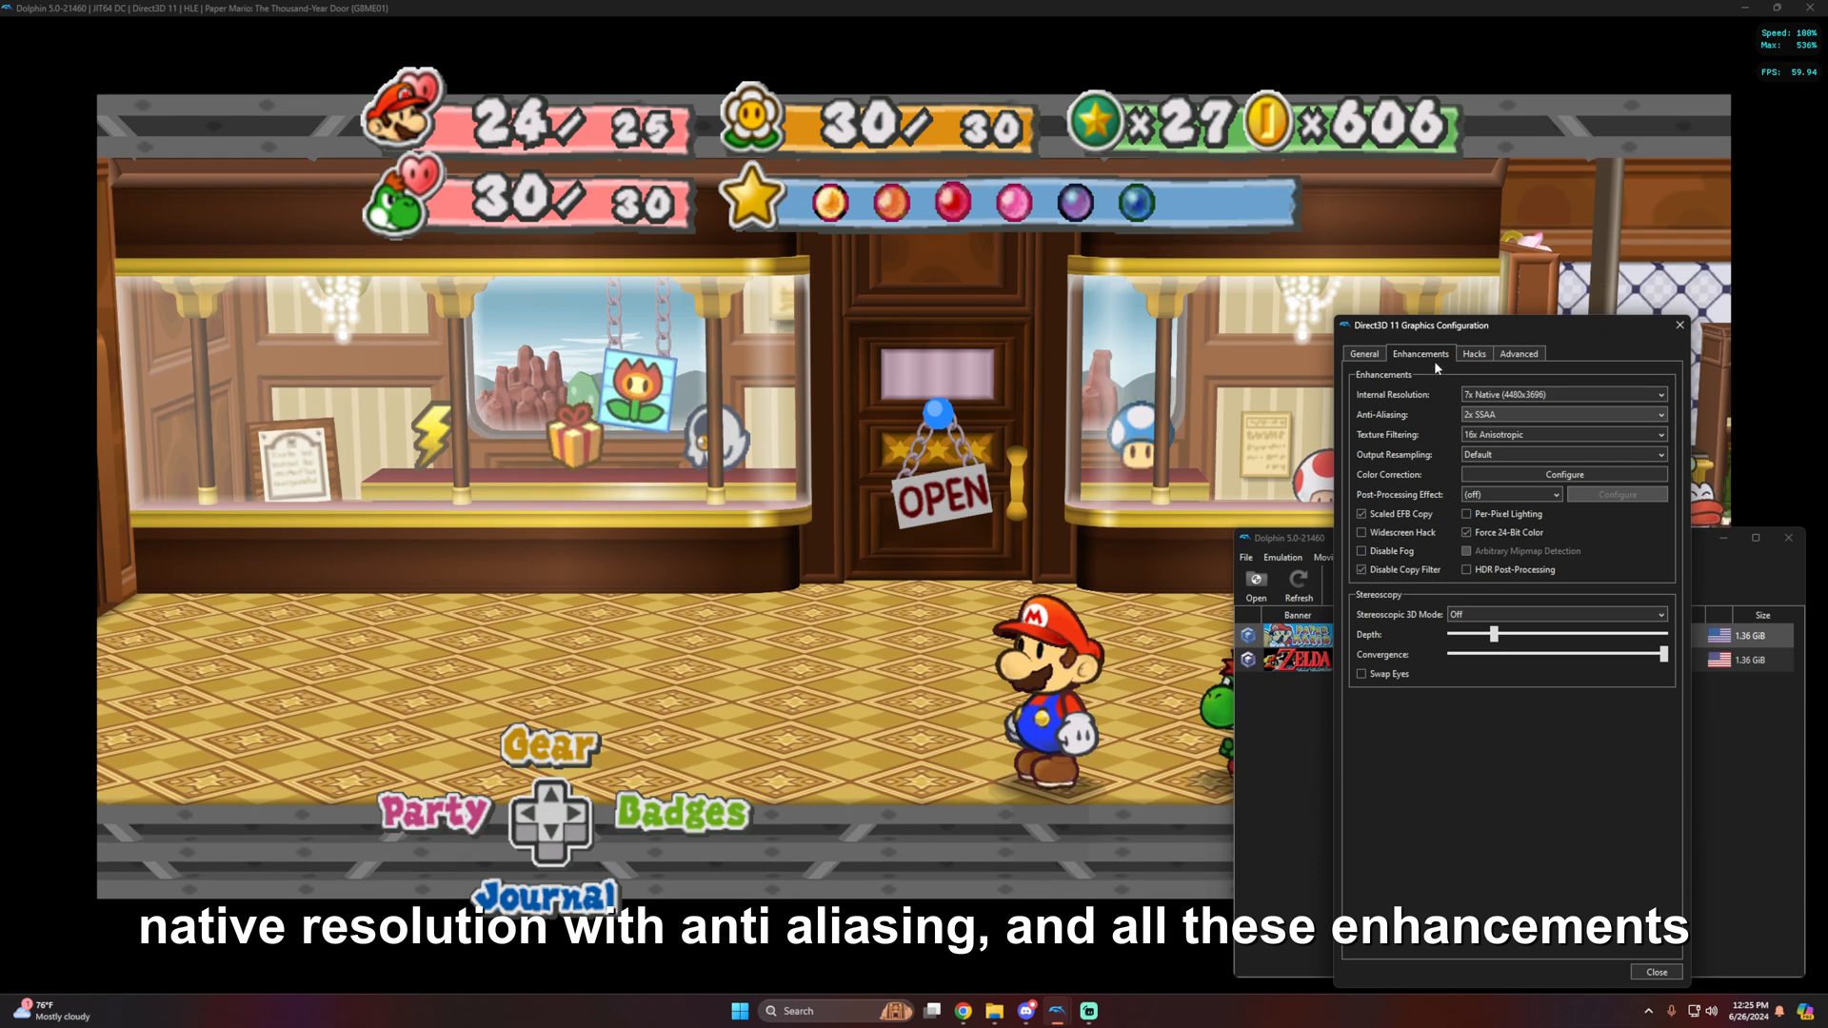
# On the Advanced graphics settings, toggle Load Custom Textures to compare HD and original textures
pyautogui.click(1474, 354)
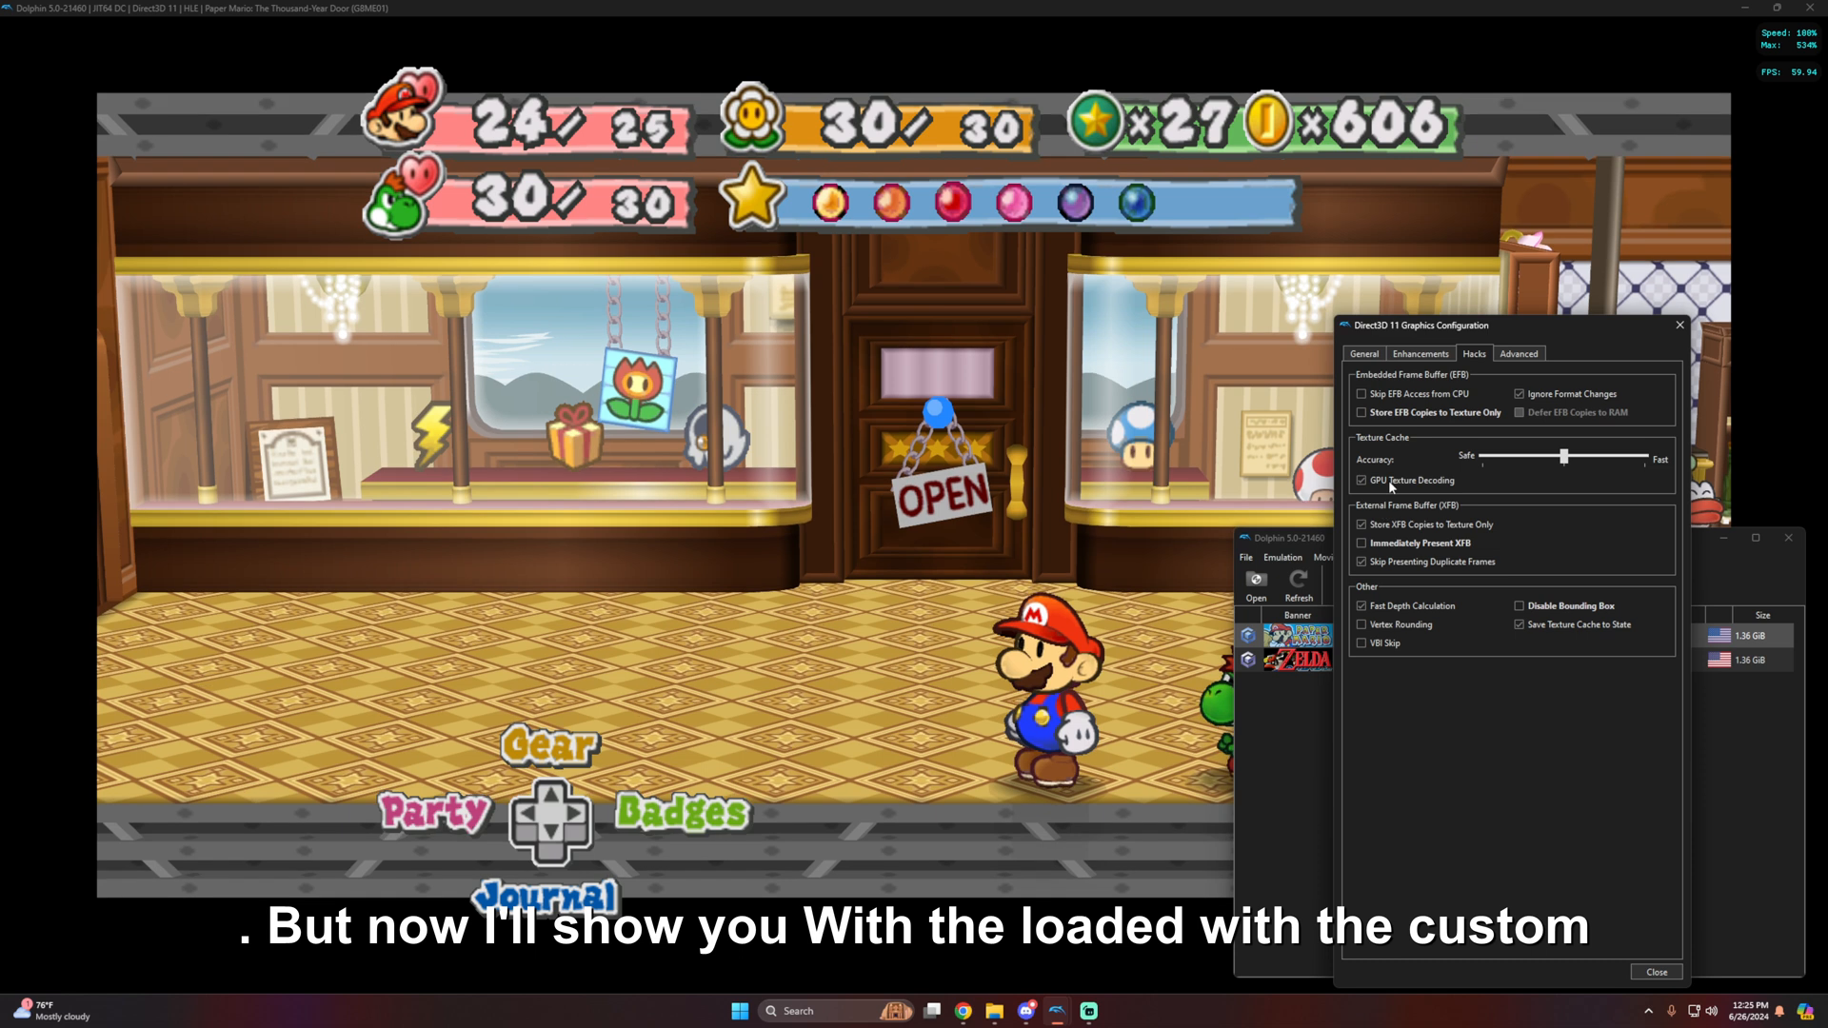
pyautogui.click(1518, 354)
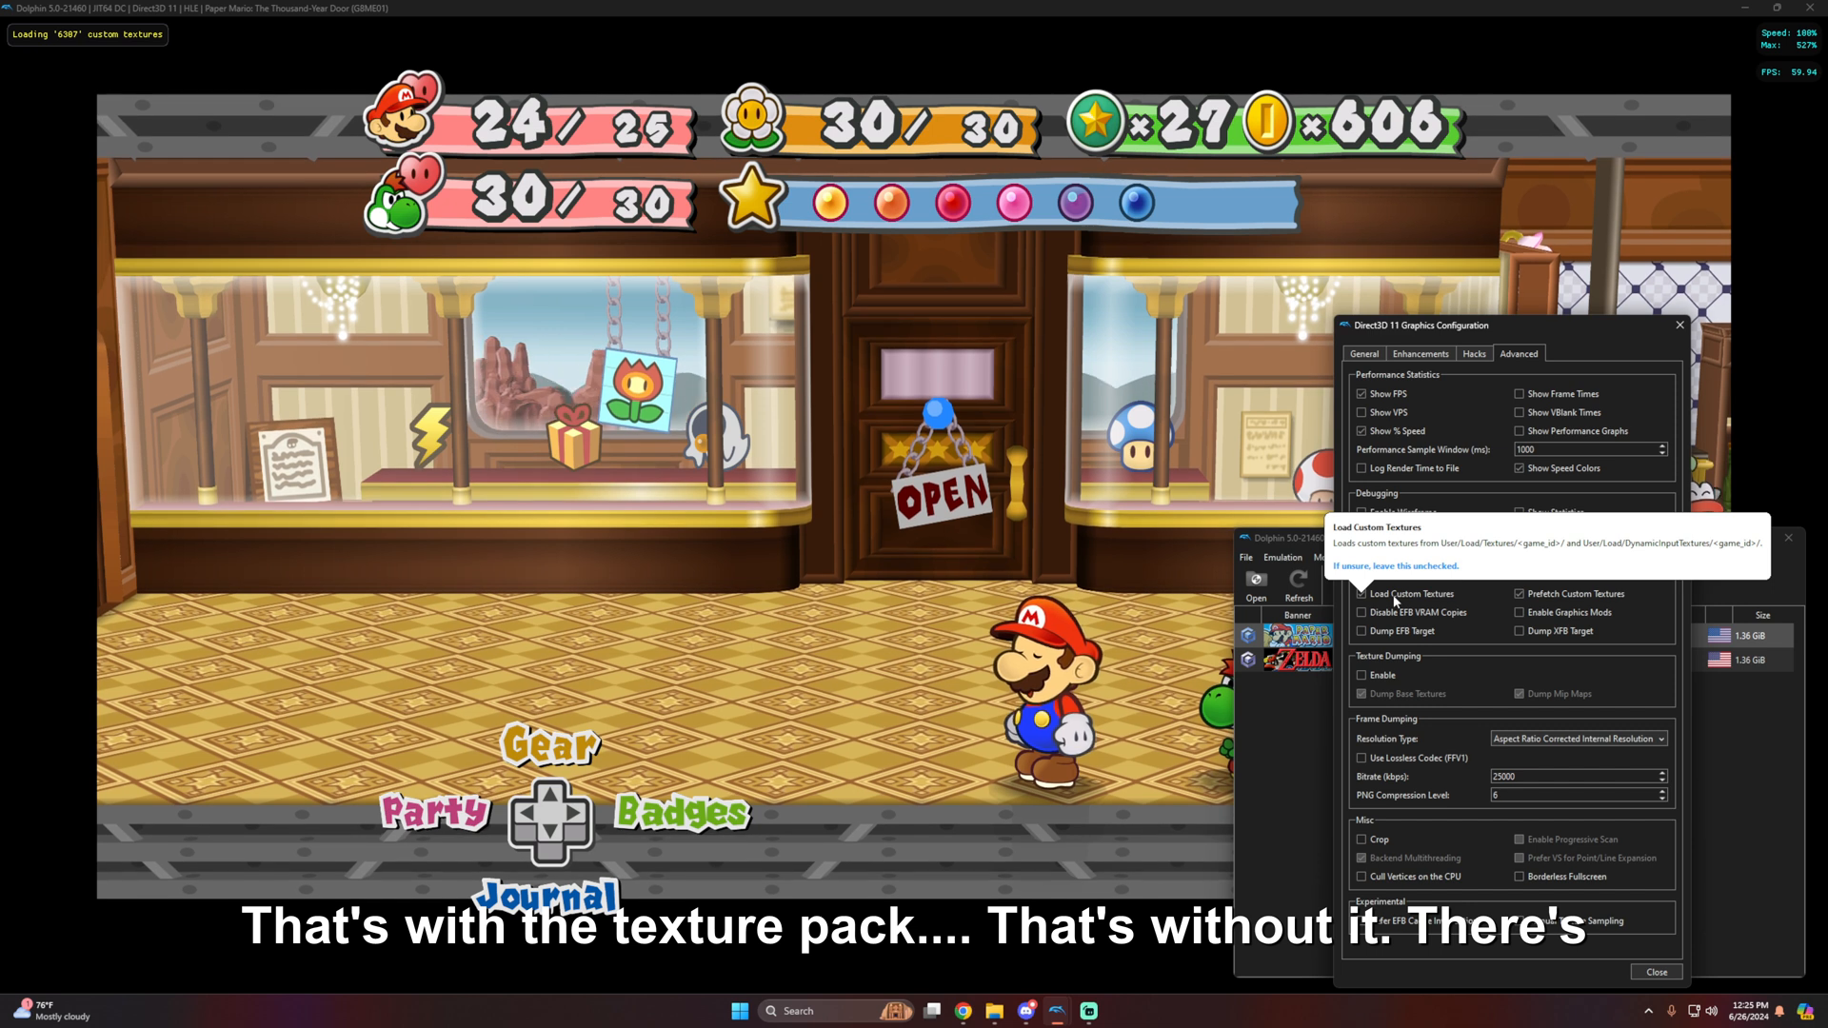
pyautogui.click(1362, 594)
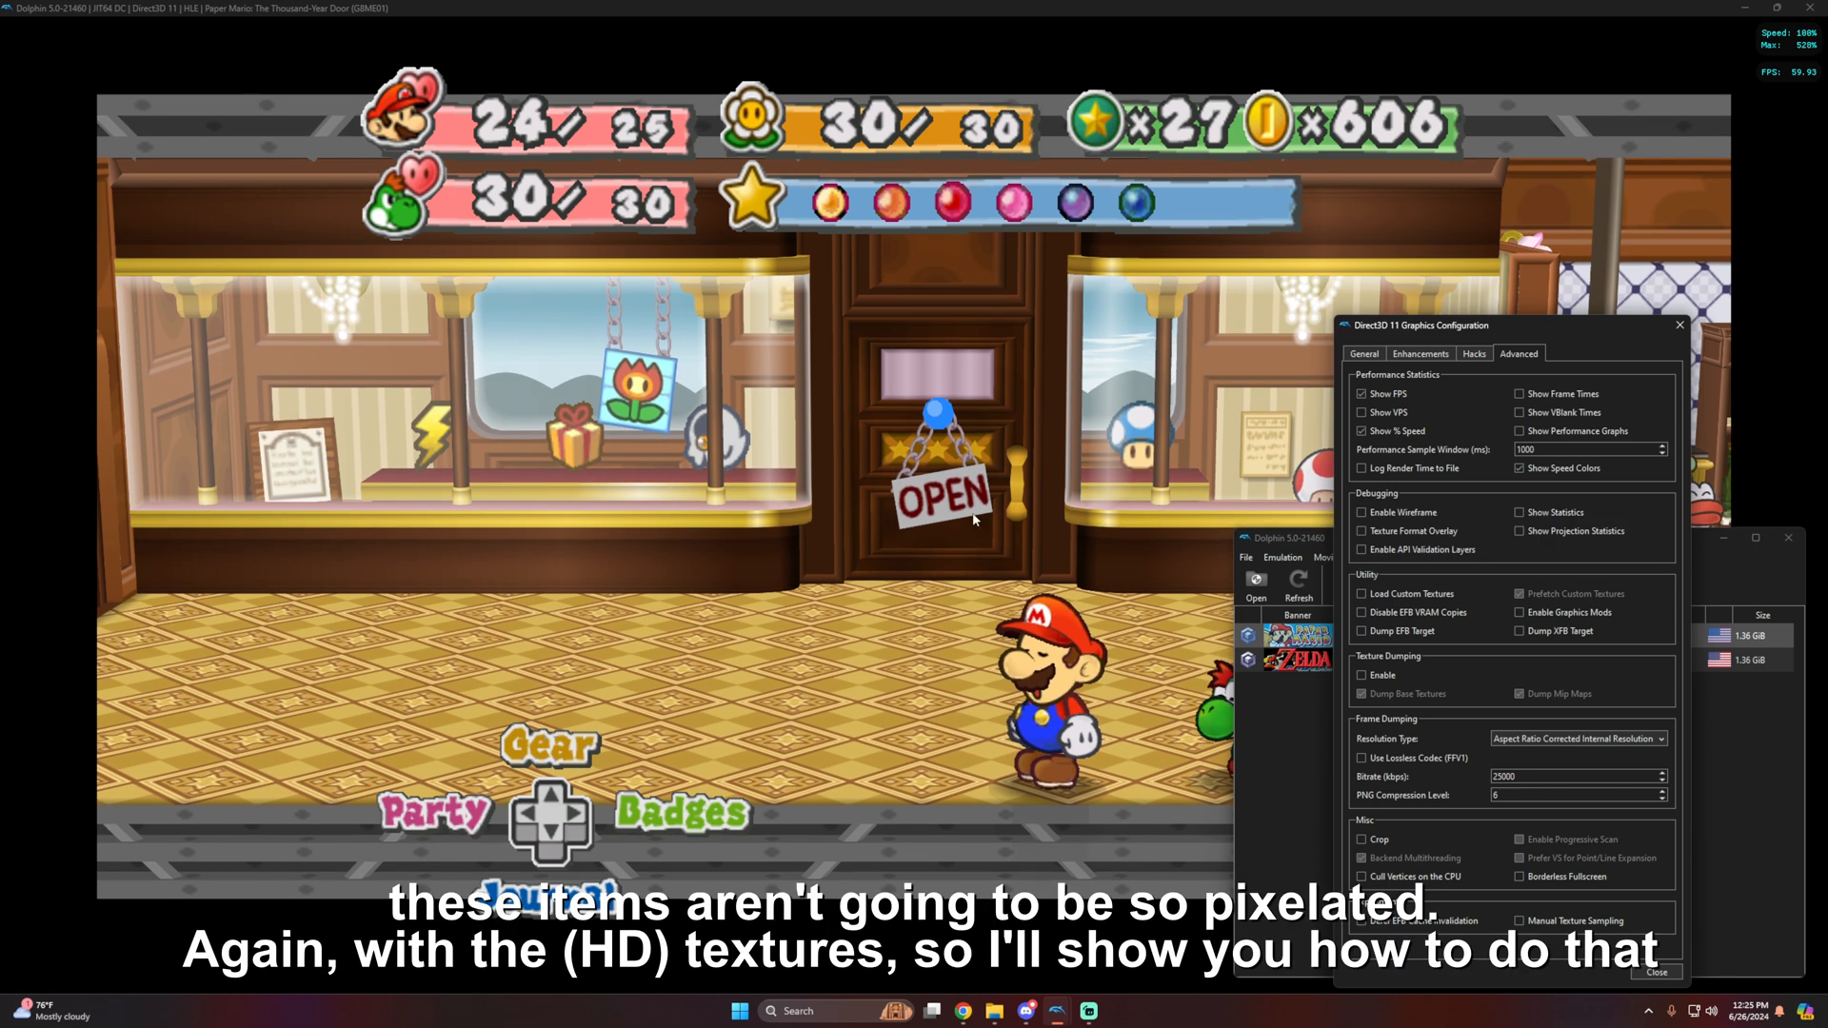
pyautogui.click(1361, 594)
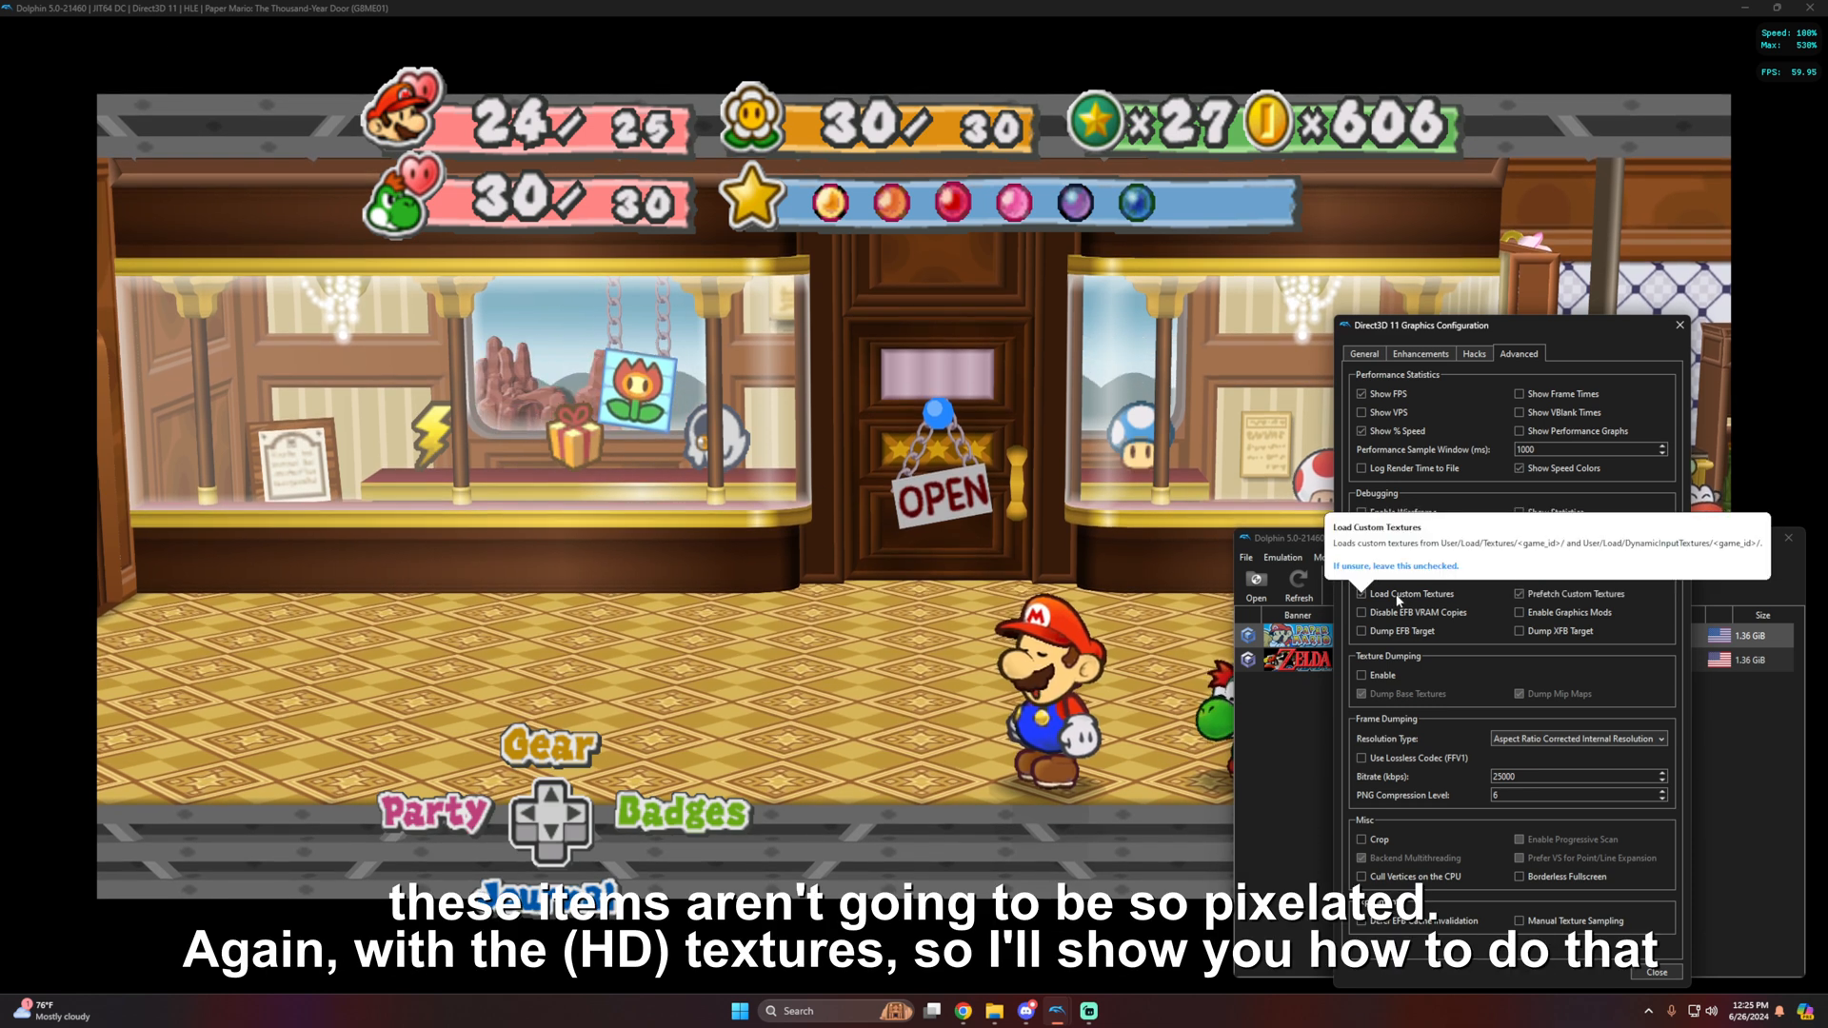
pyautogui.click(1361, 594)
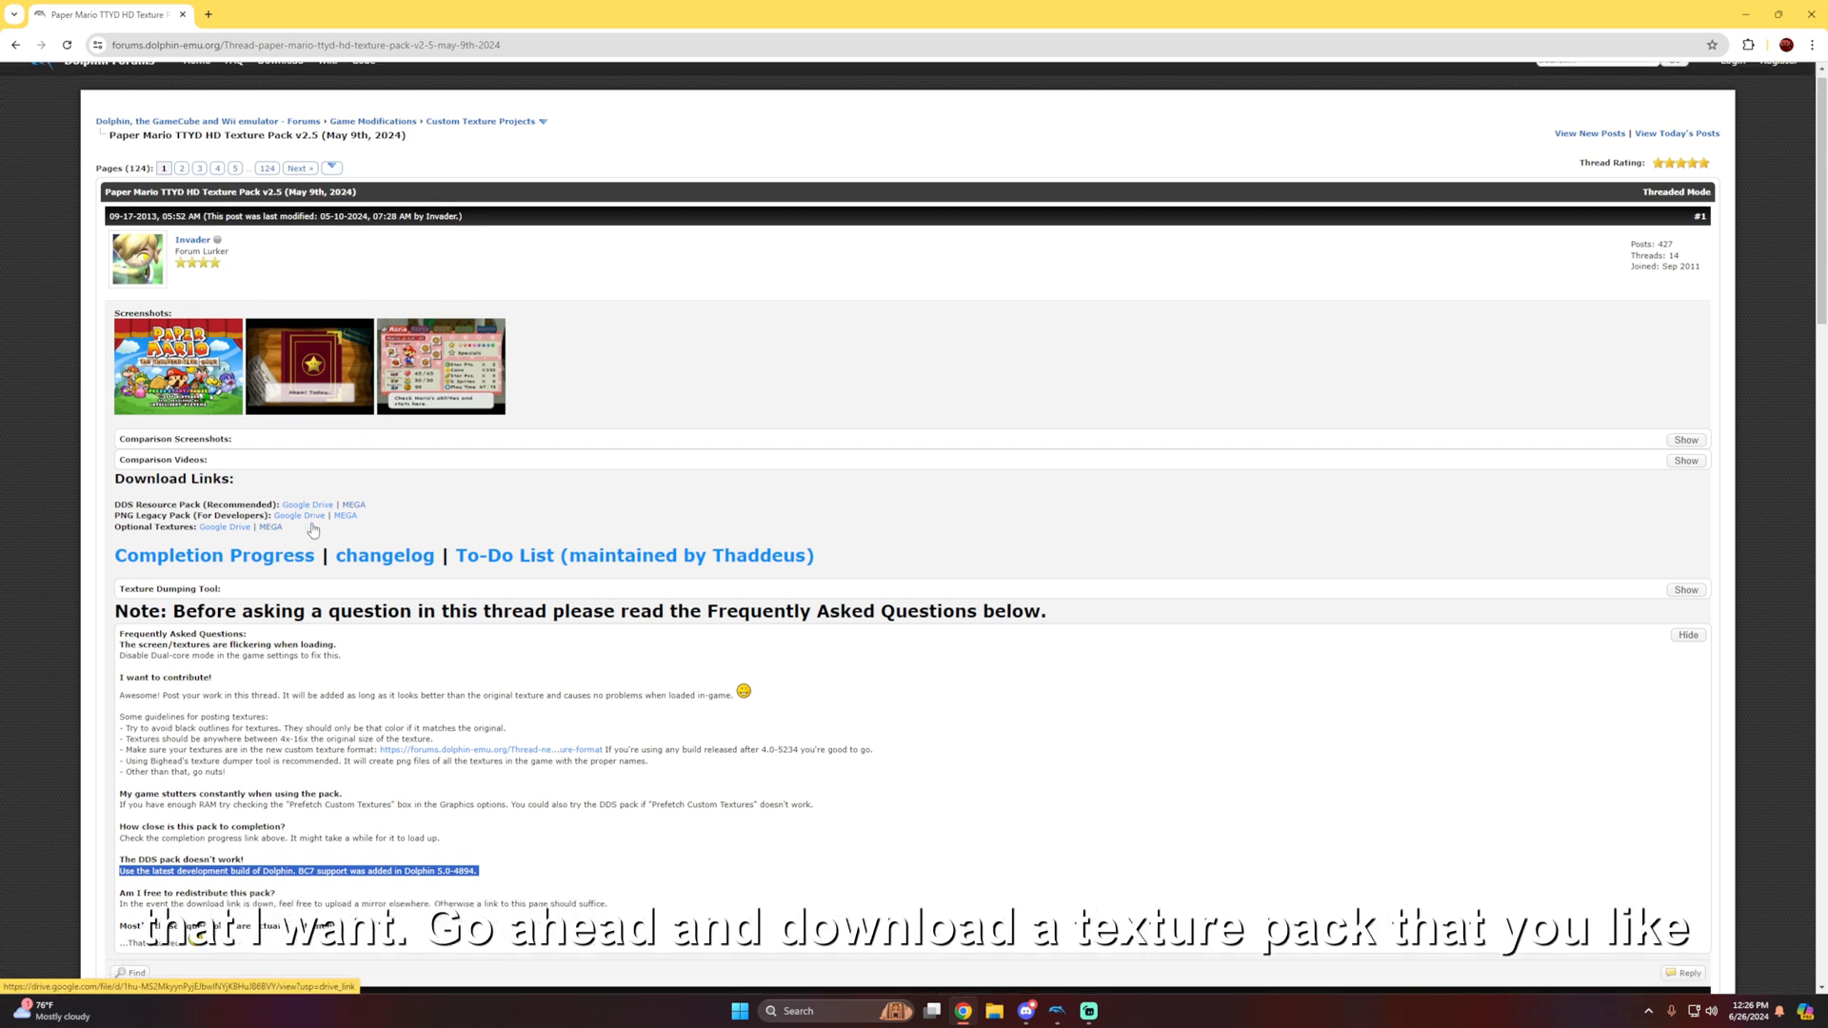
# Scroll the texture pack forum thread down to its Download Links section
pyautogui.scroll(-3)
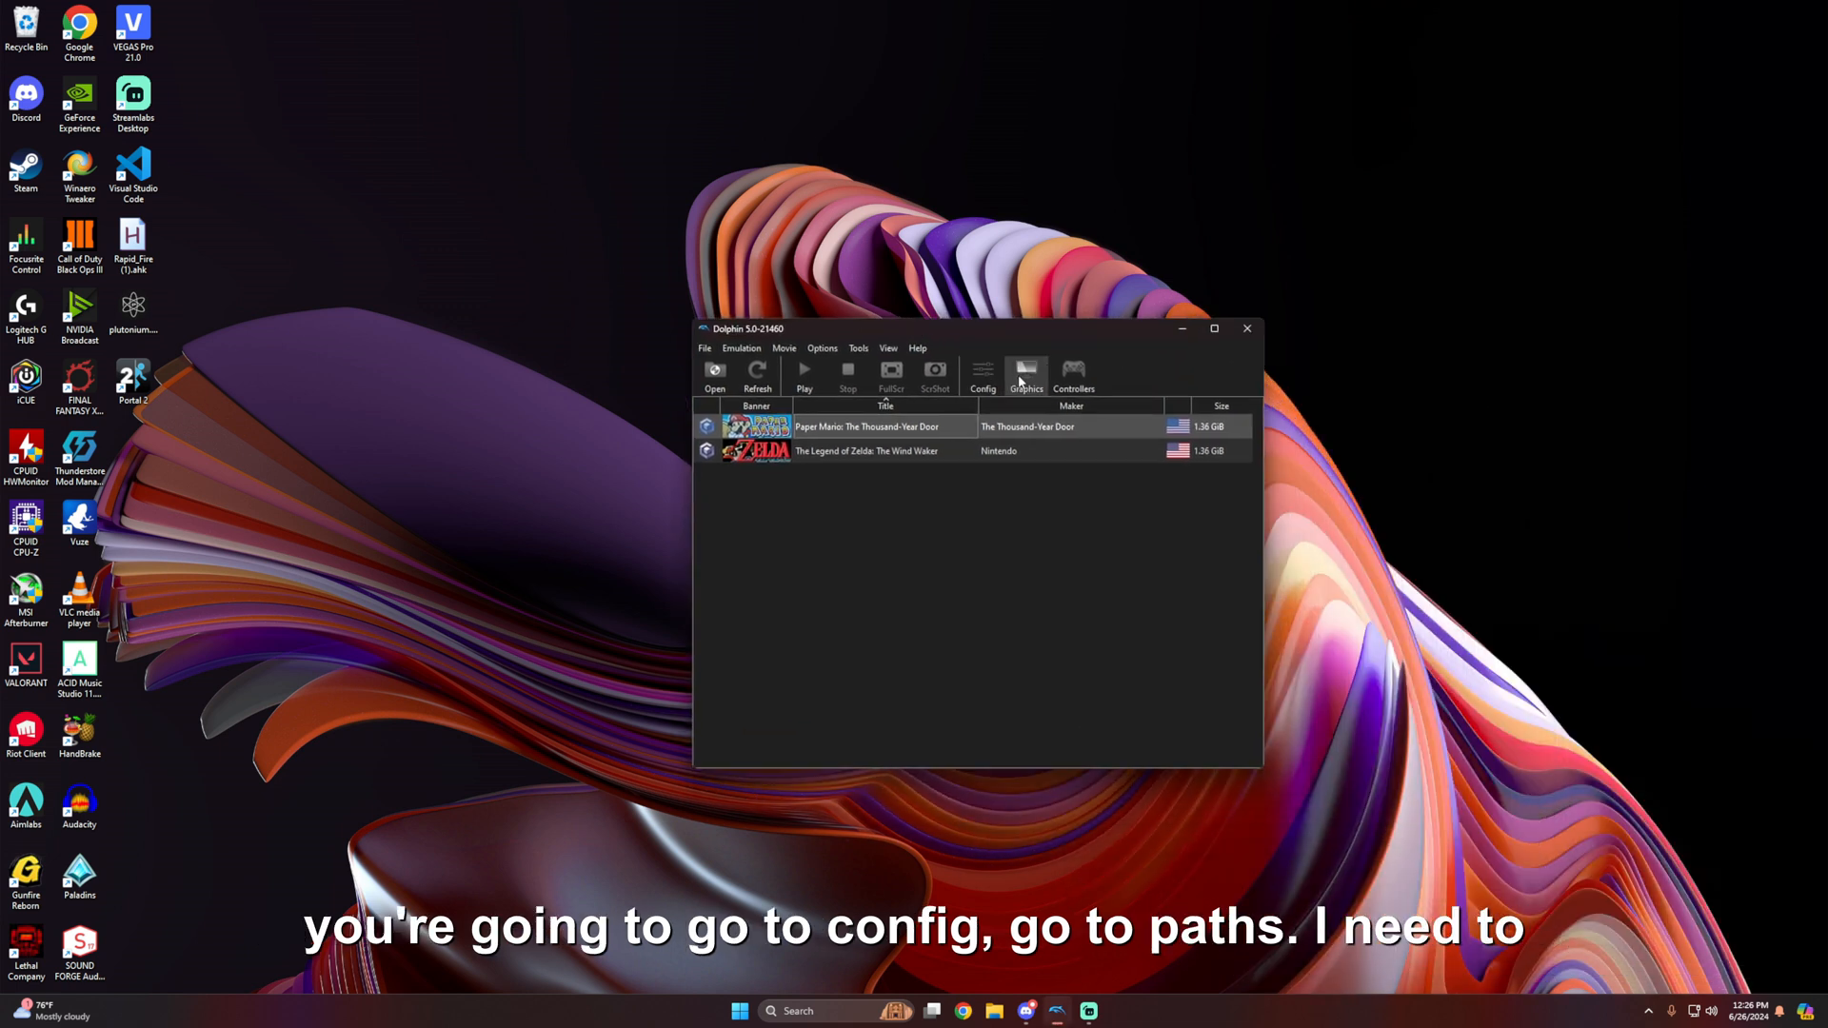
# In Config > Paths, select the whole Load Path location for copying
pyautogui.click(983, 375)
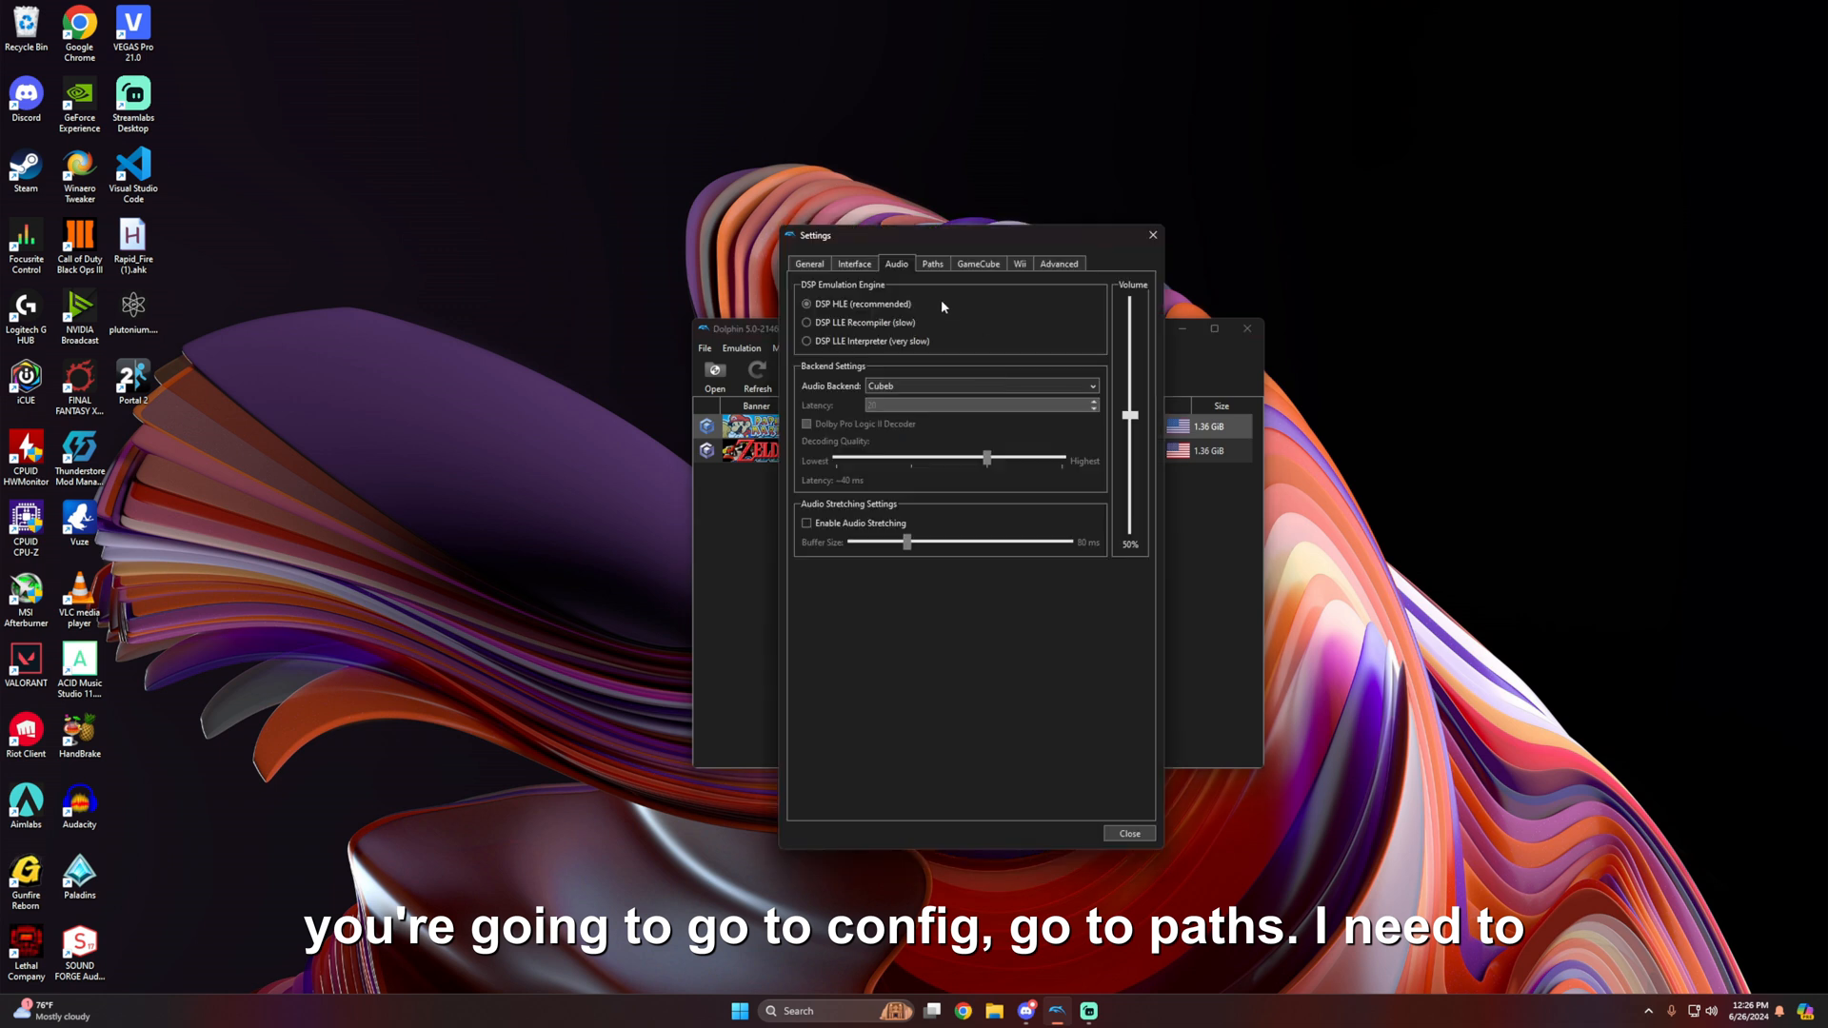
pyautogui.click(934, 263)
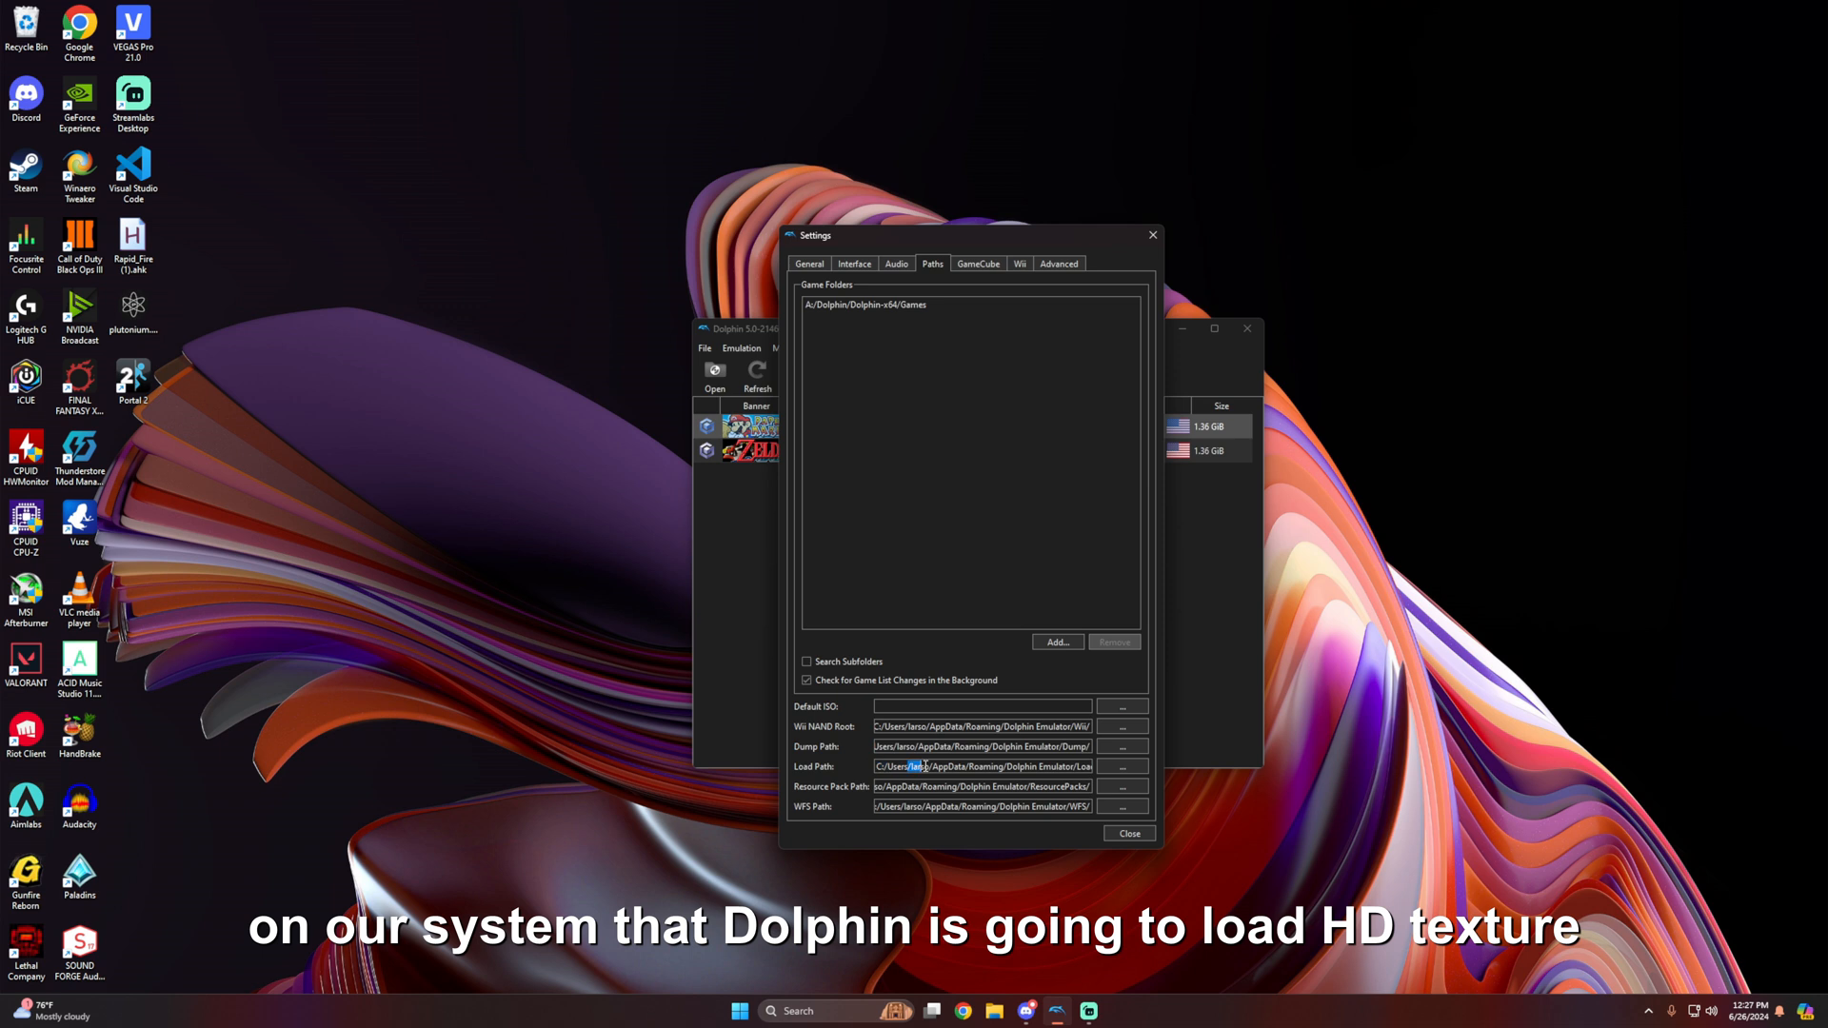
pyautogui.tripleClick(981, 766)
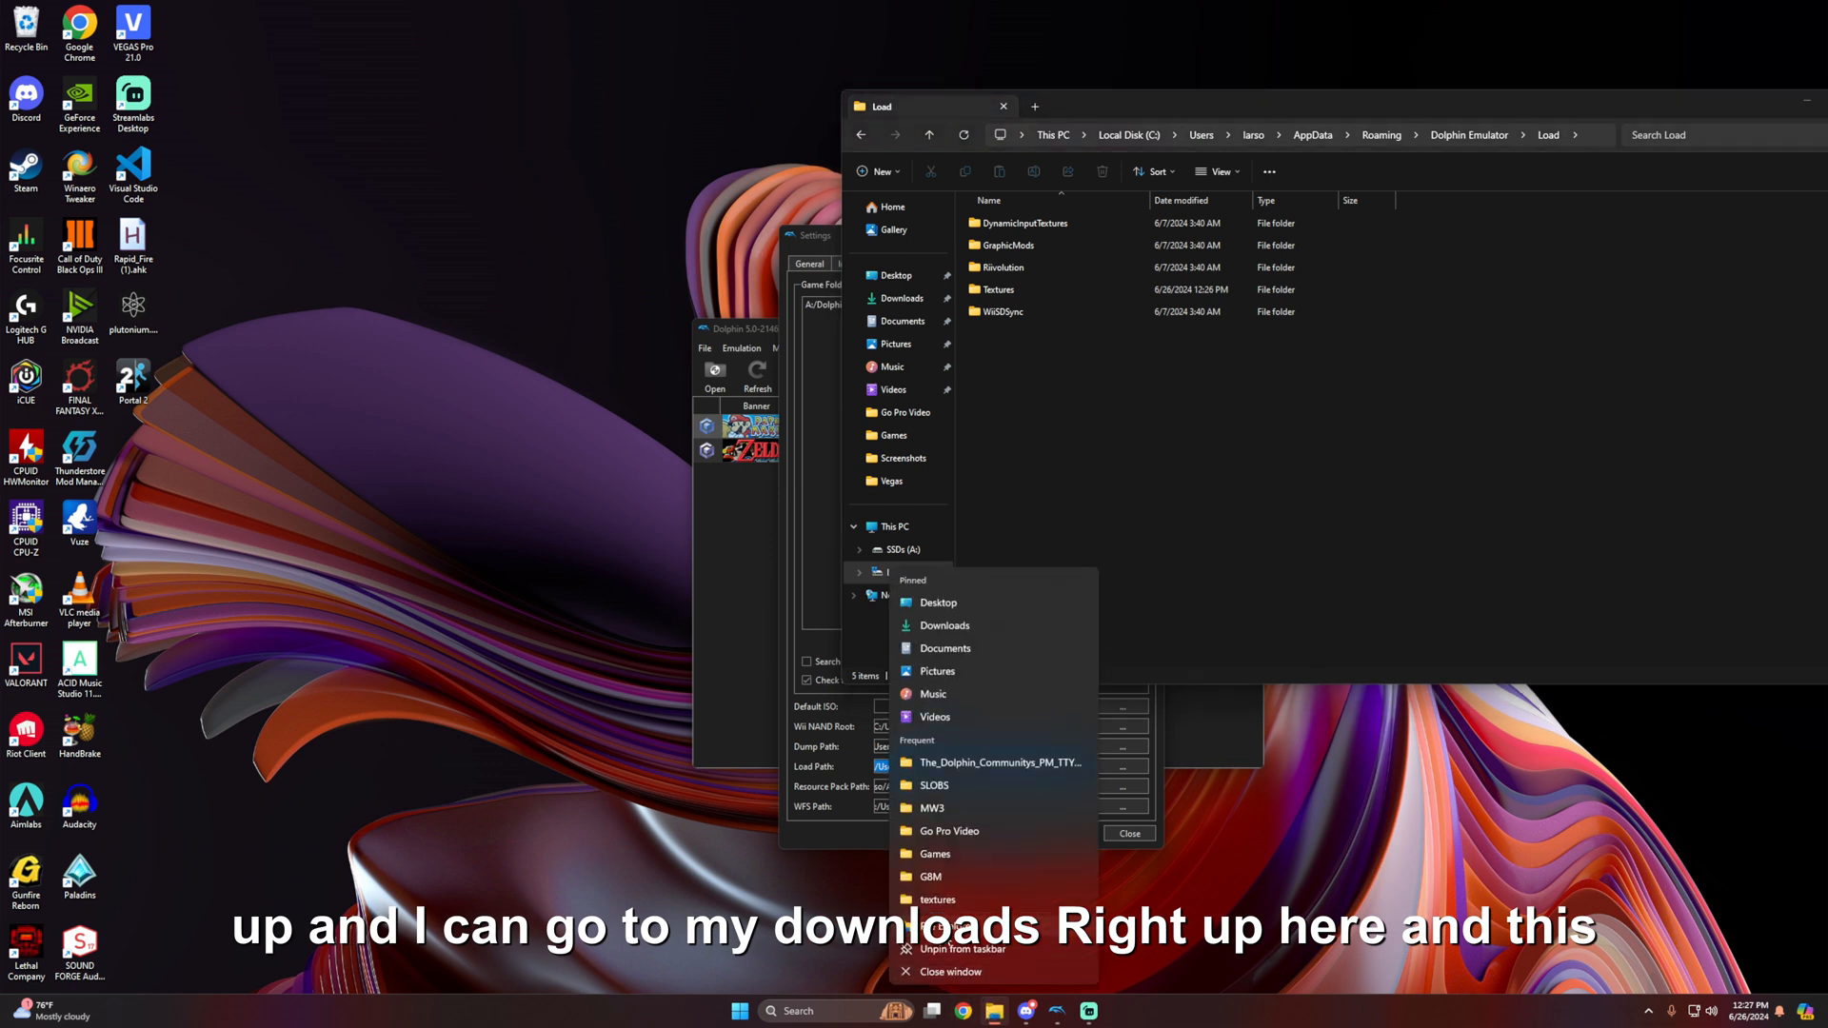
# From Downloads, go into the texture pack's textures folder and cut its G8M folder
pyautogui.click(945, 625)
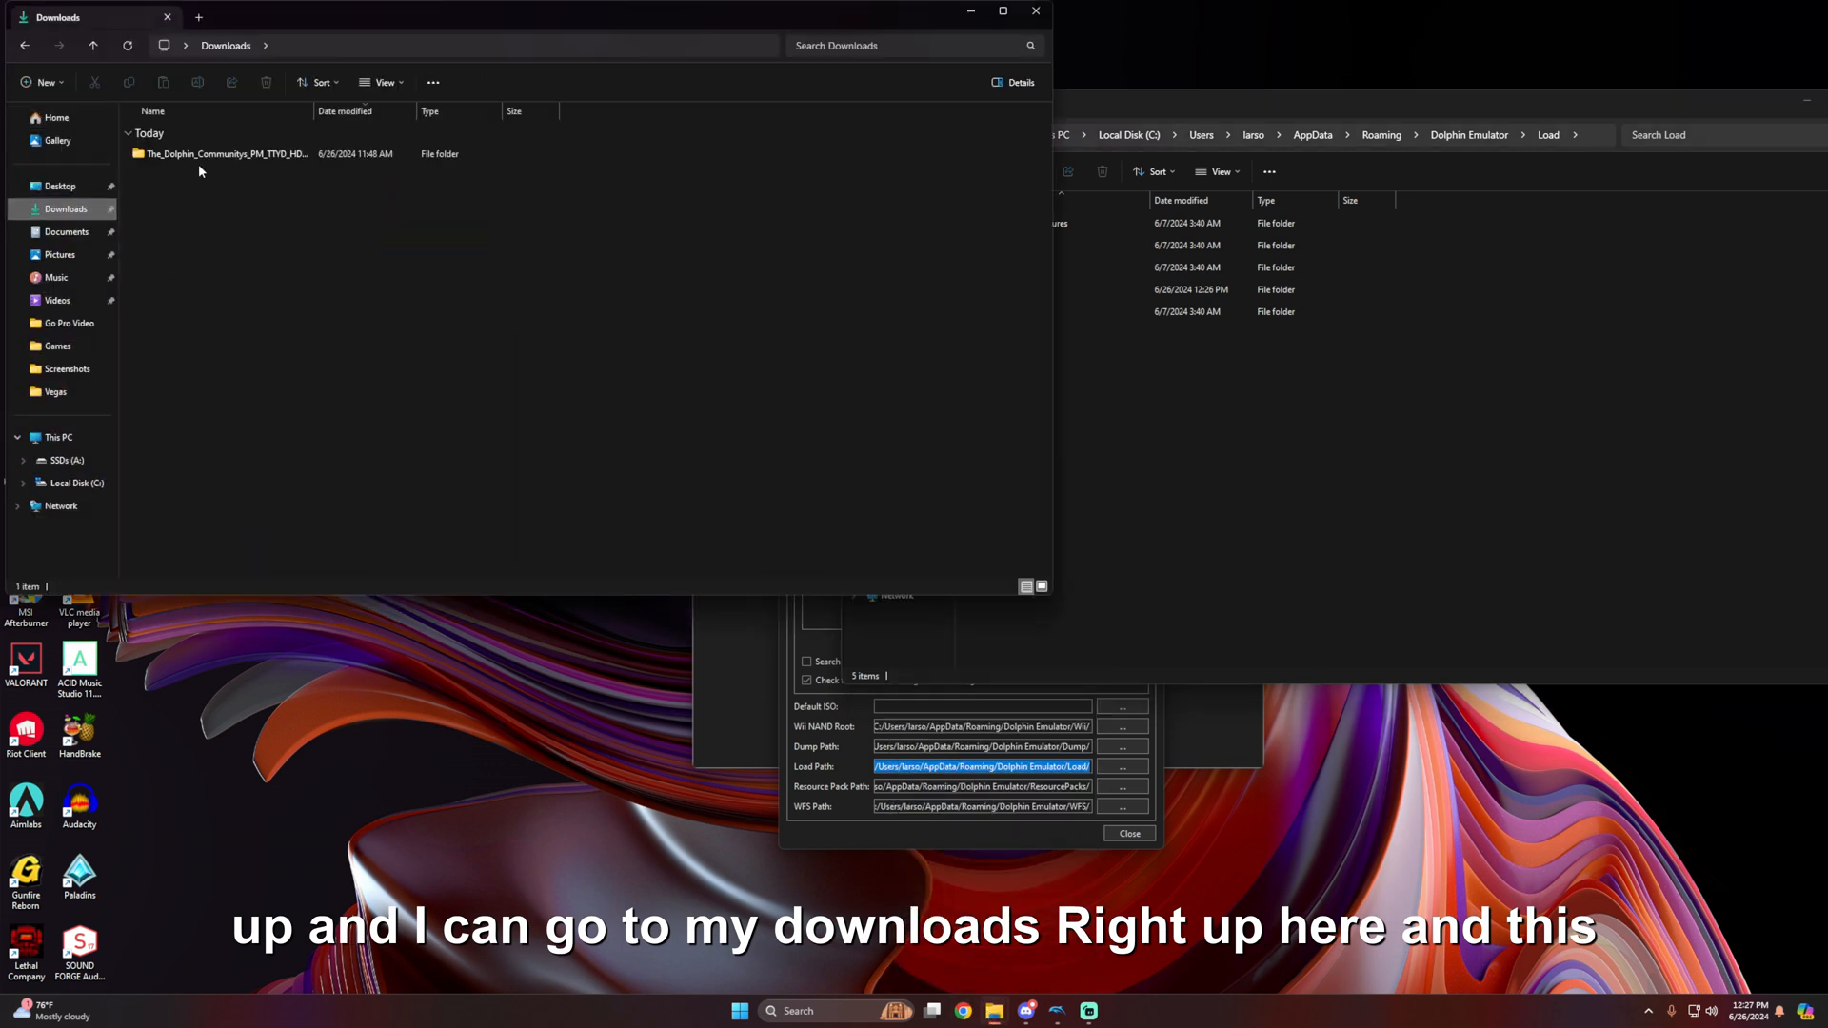
pyautogui.click(198, 154)
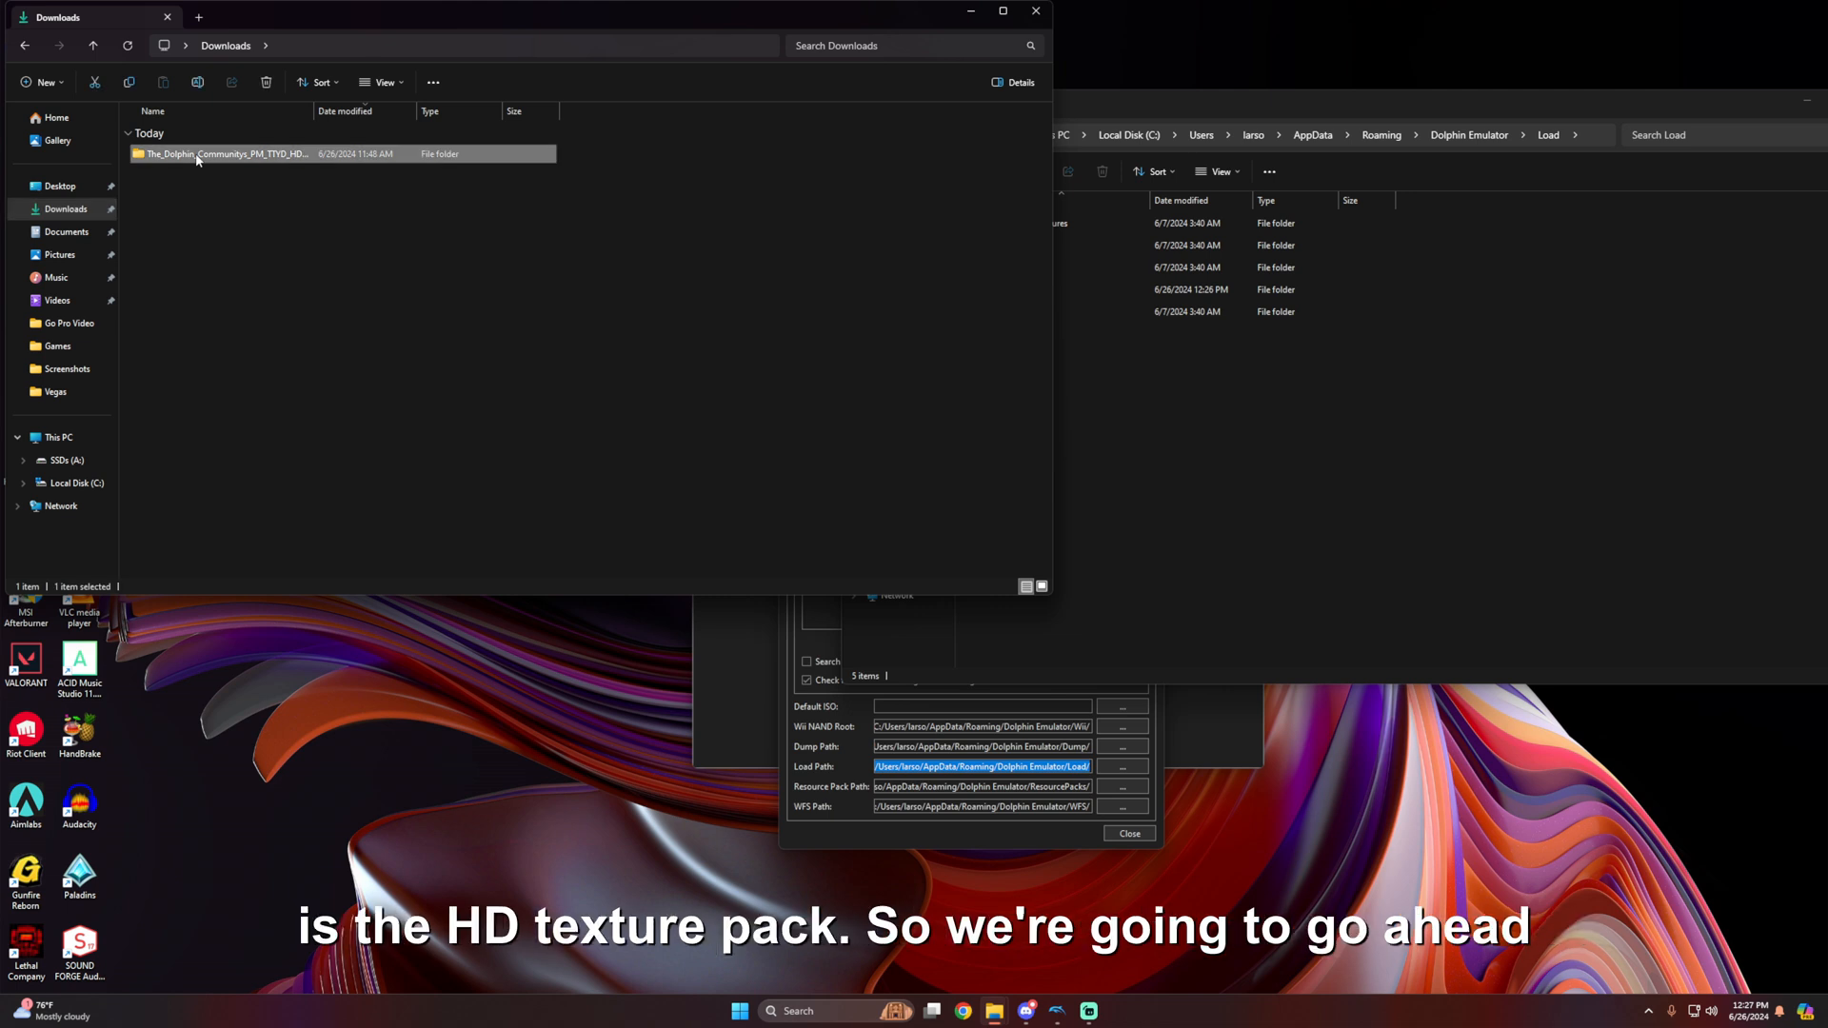
pyautogui.doubleClick(219, 152)
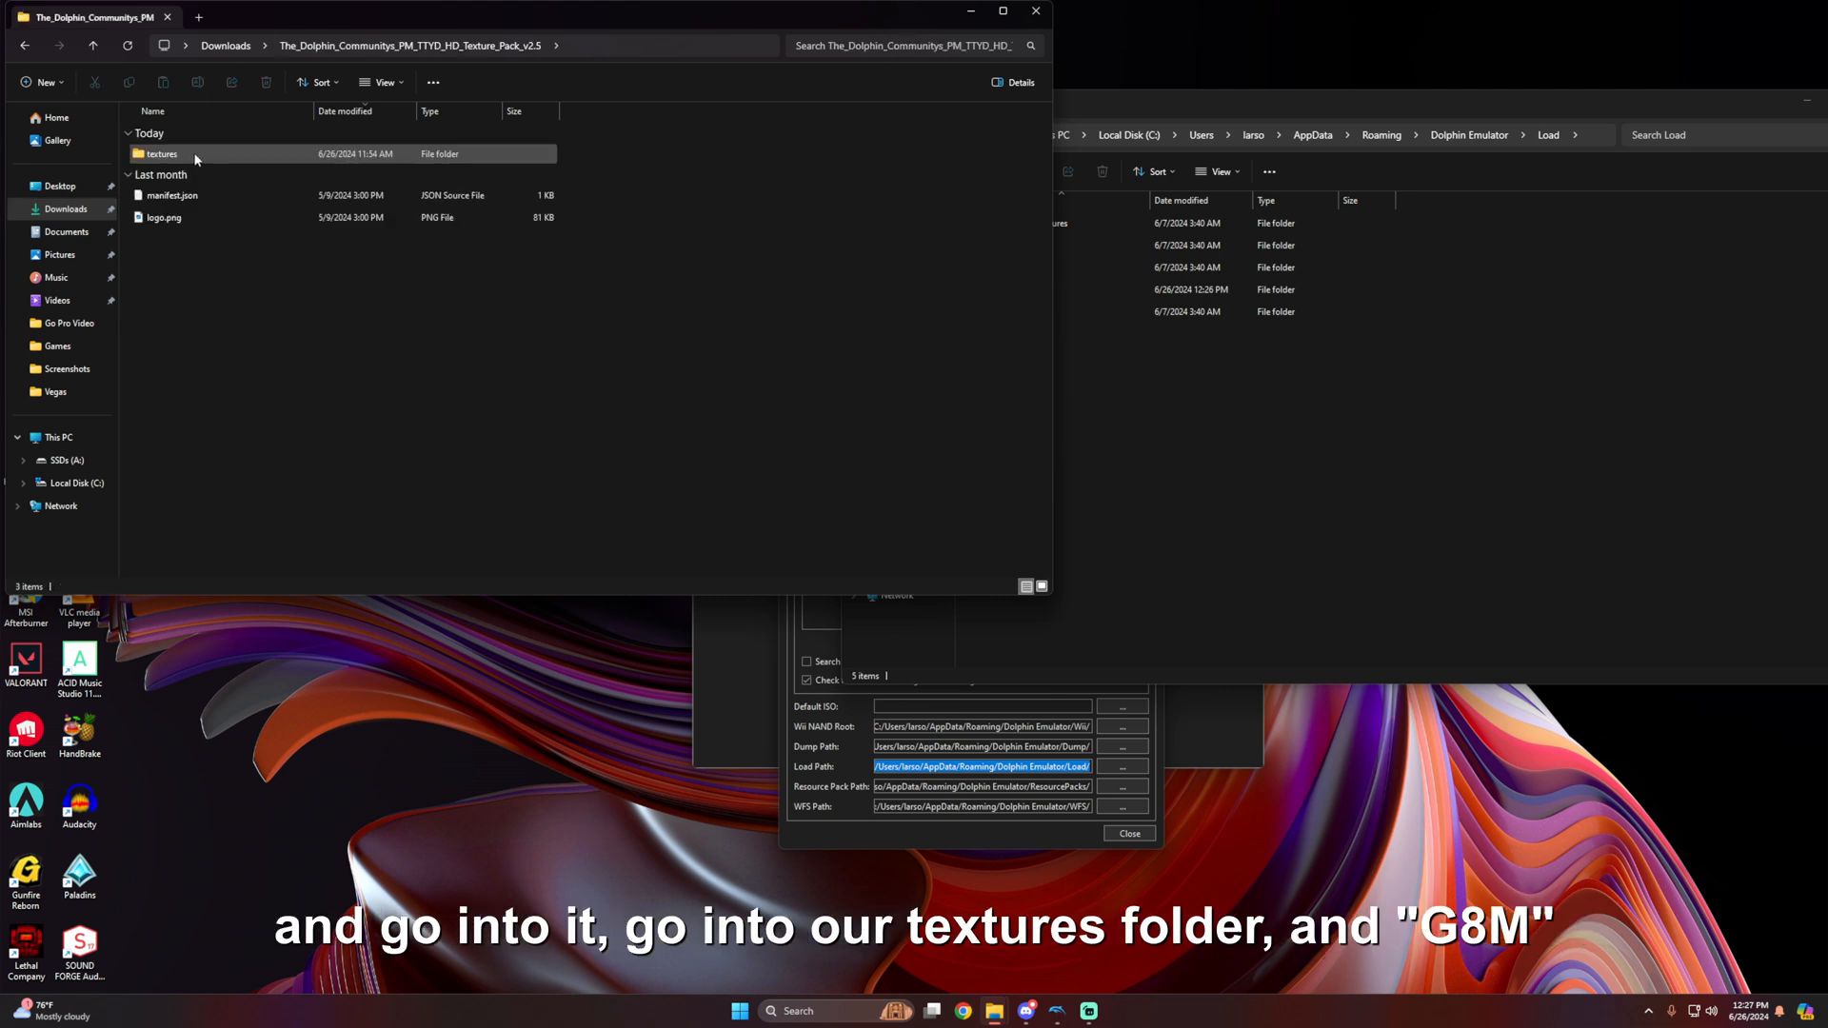
pyautogui.doubleClick(160, 152)
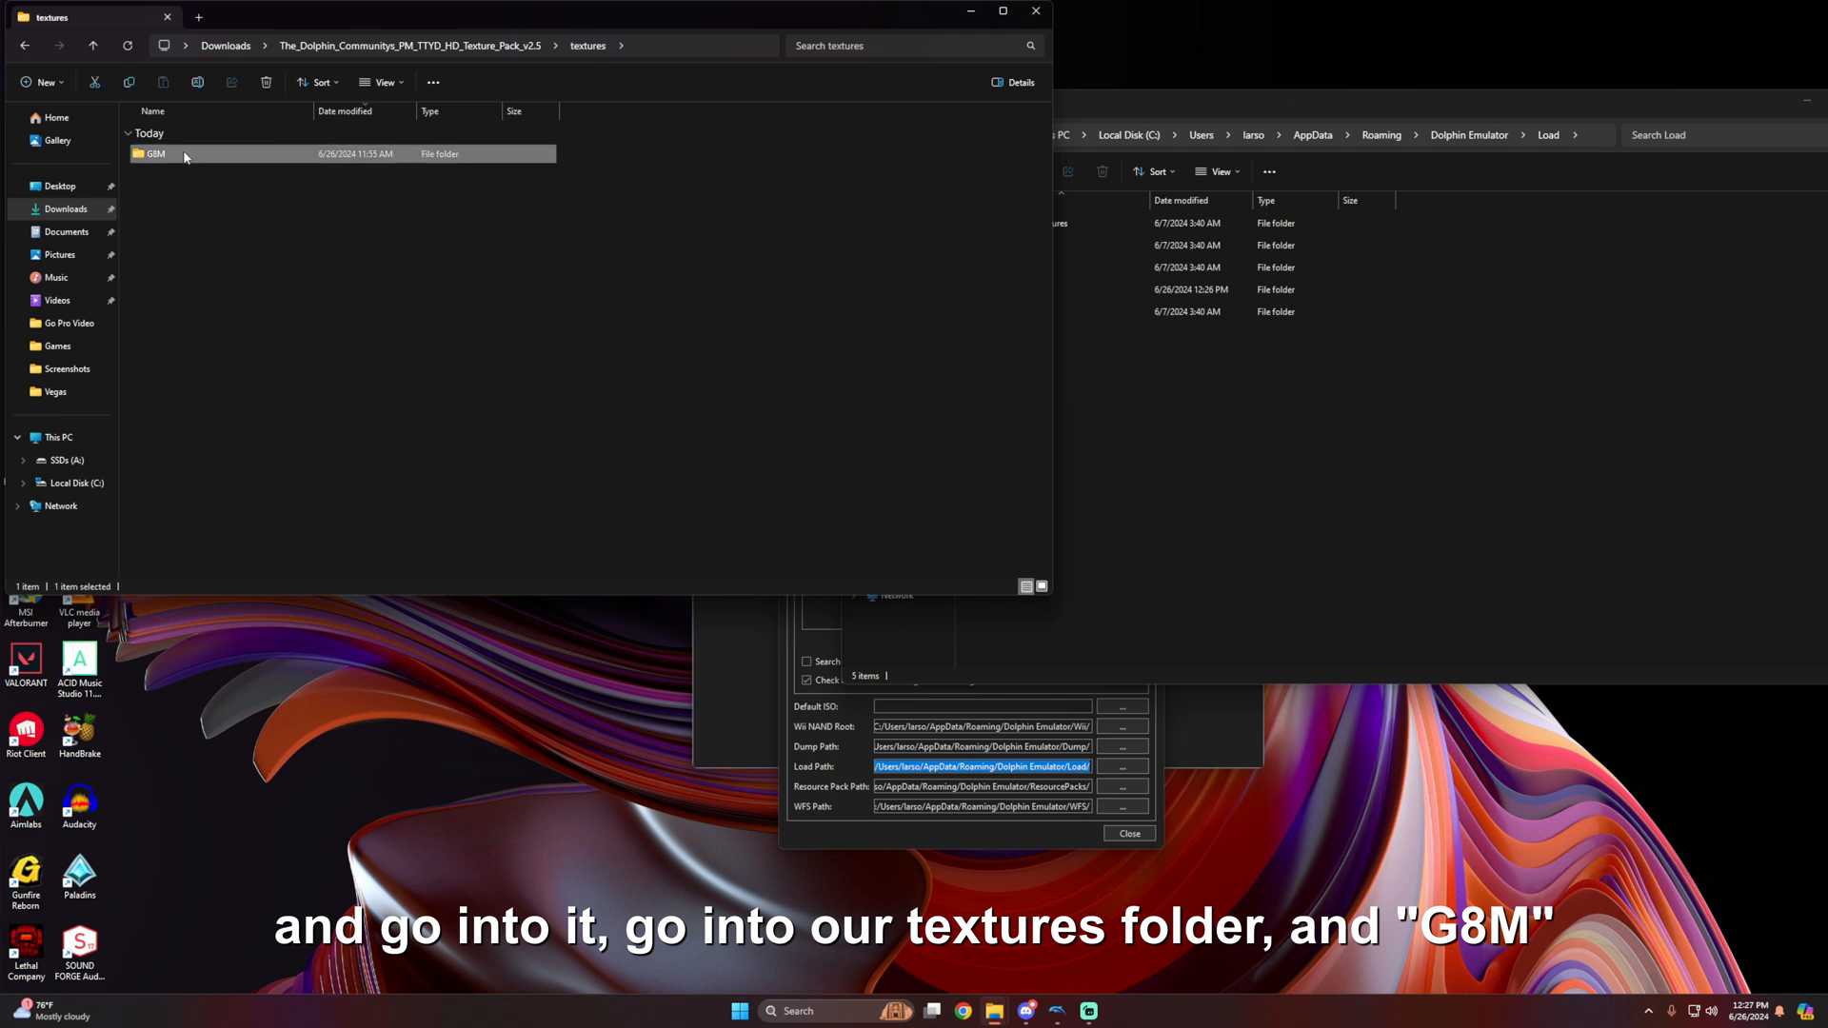
pyautogui.rightClick(183, 156)
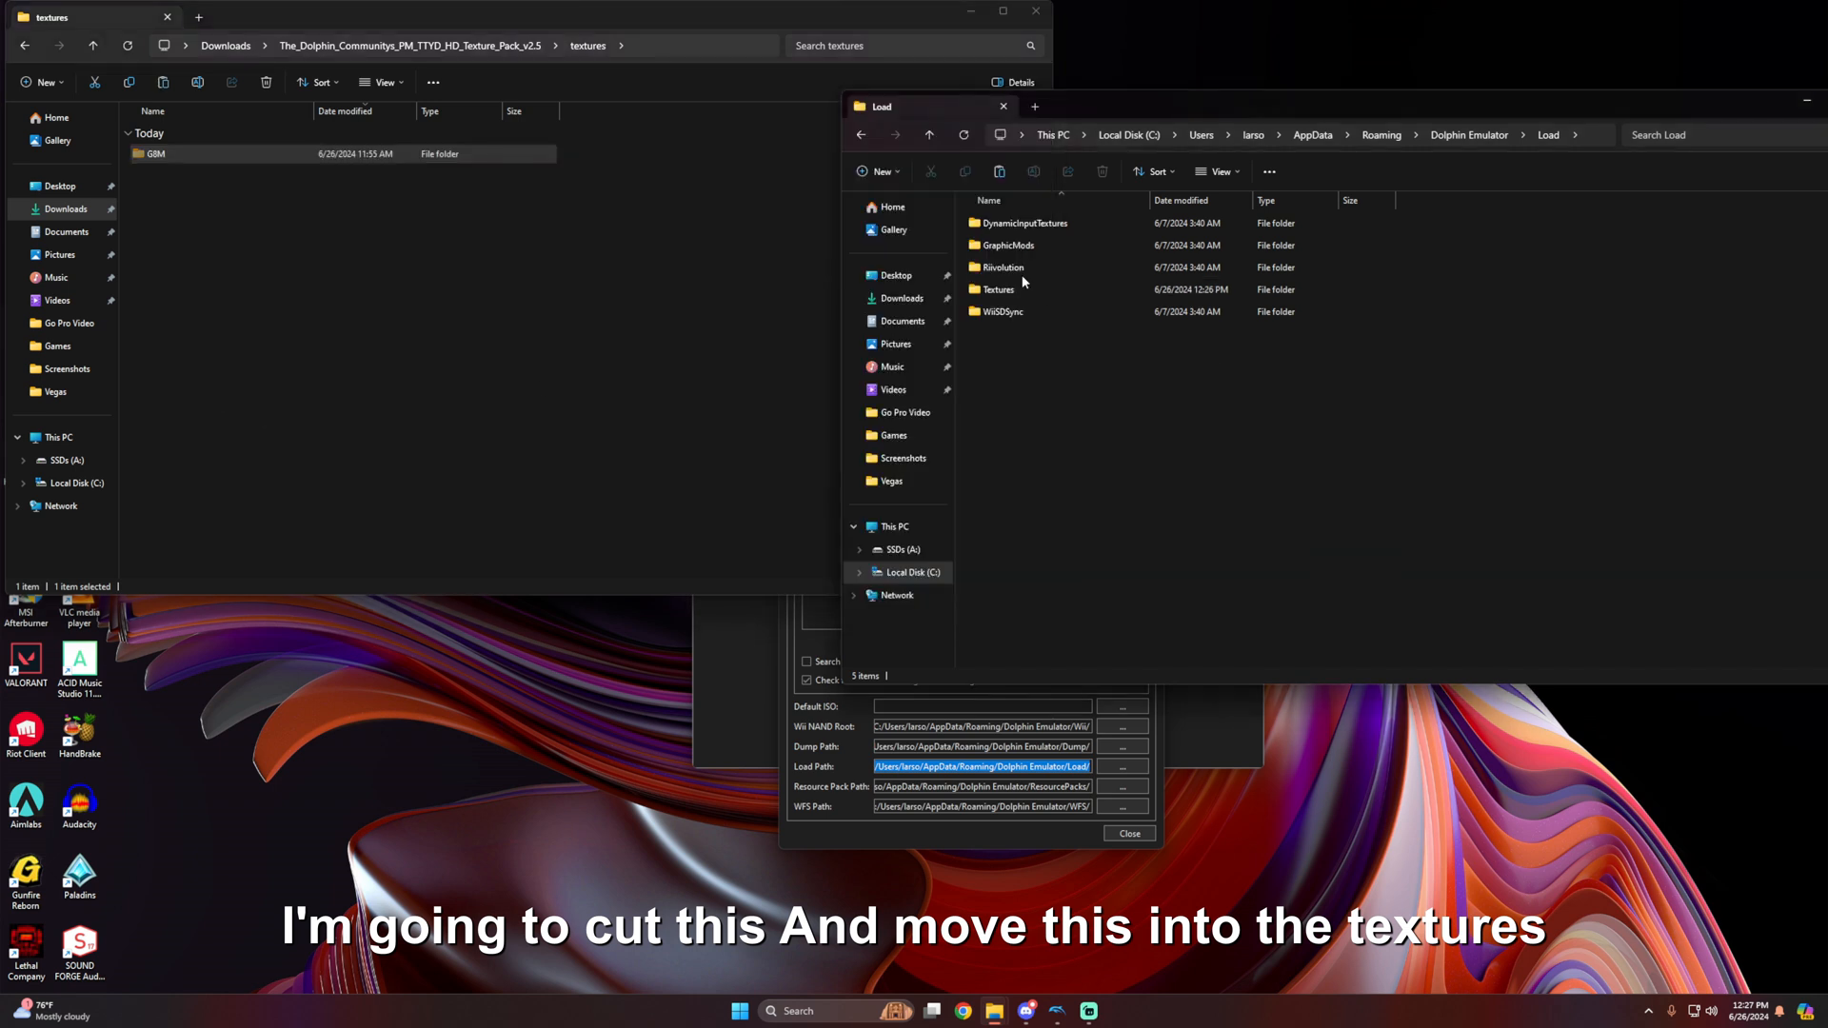
pyautogui.doubleClick(998, 289)
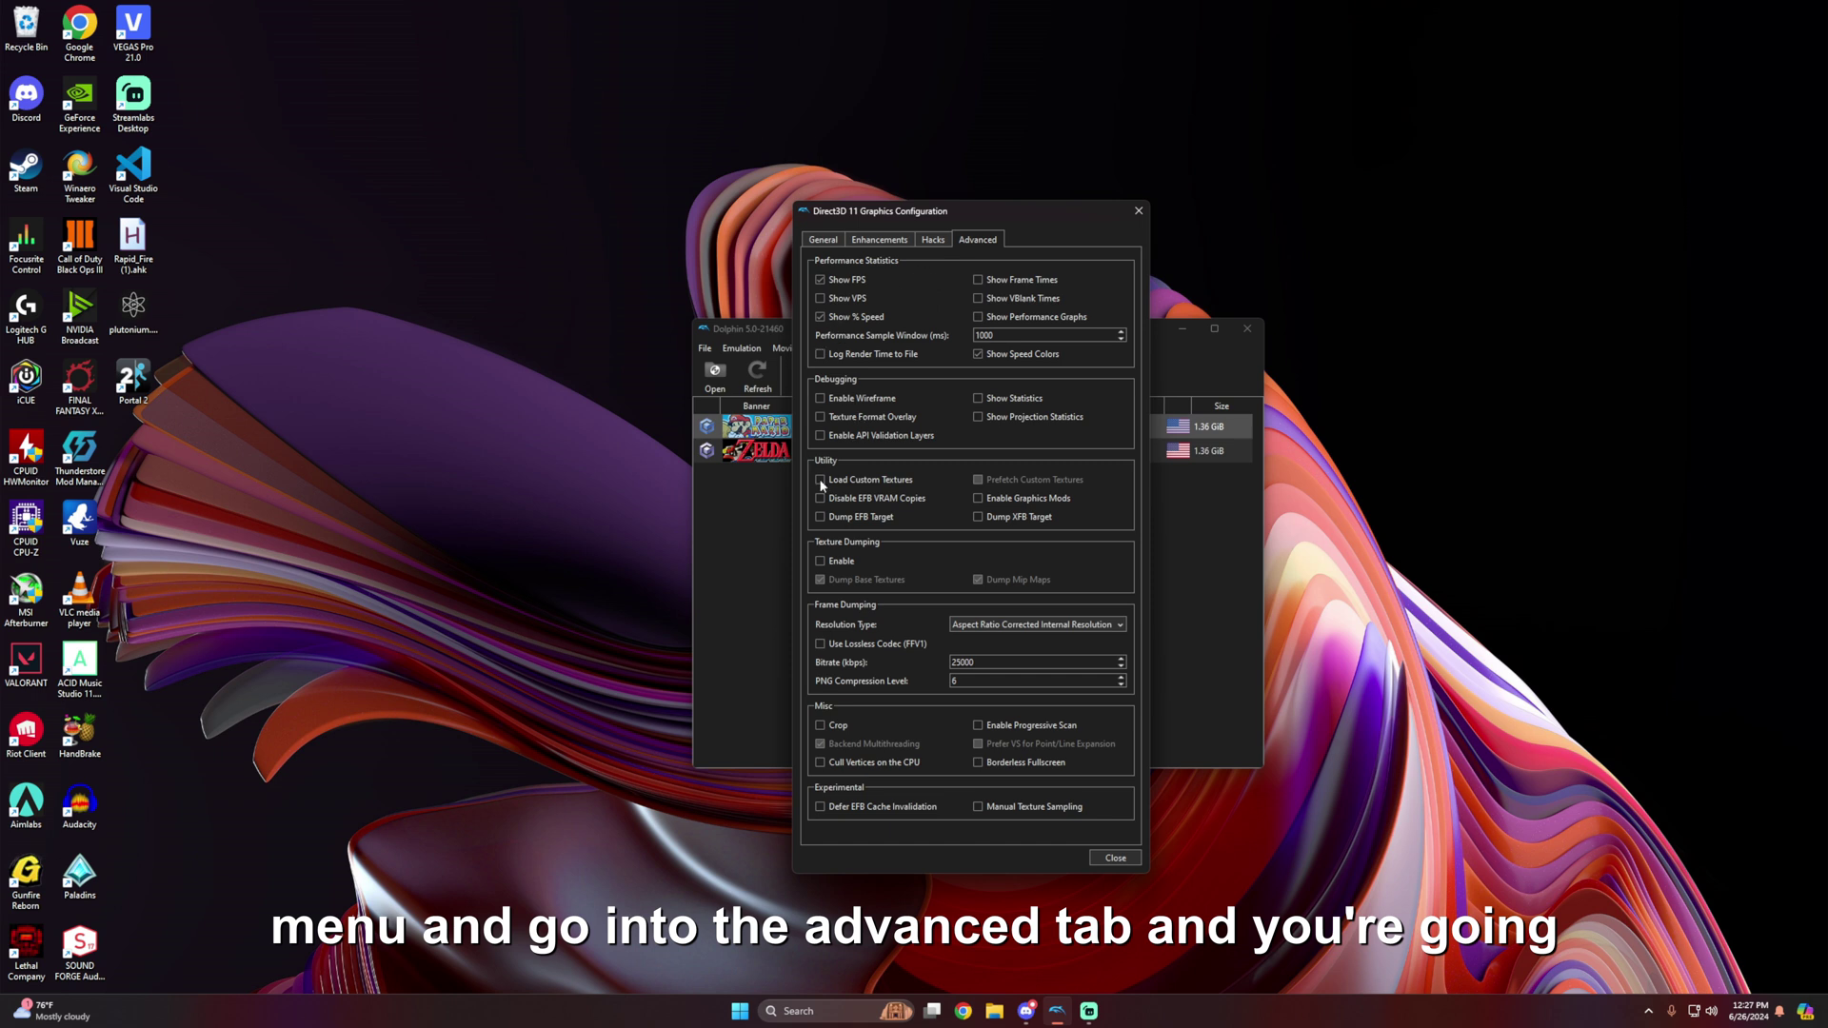
pyautogui.moveTo(821, 481)
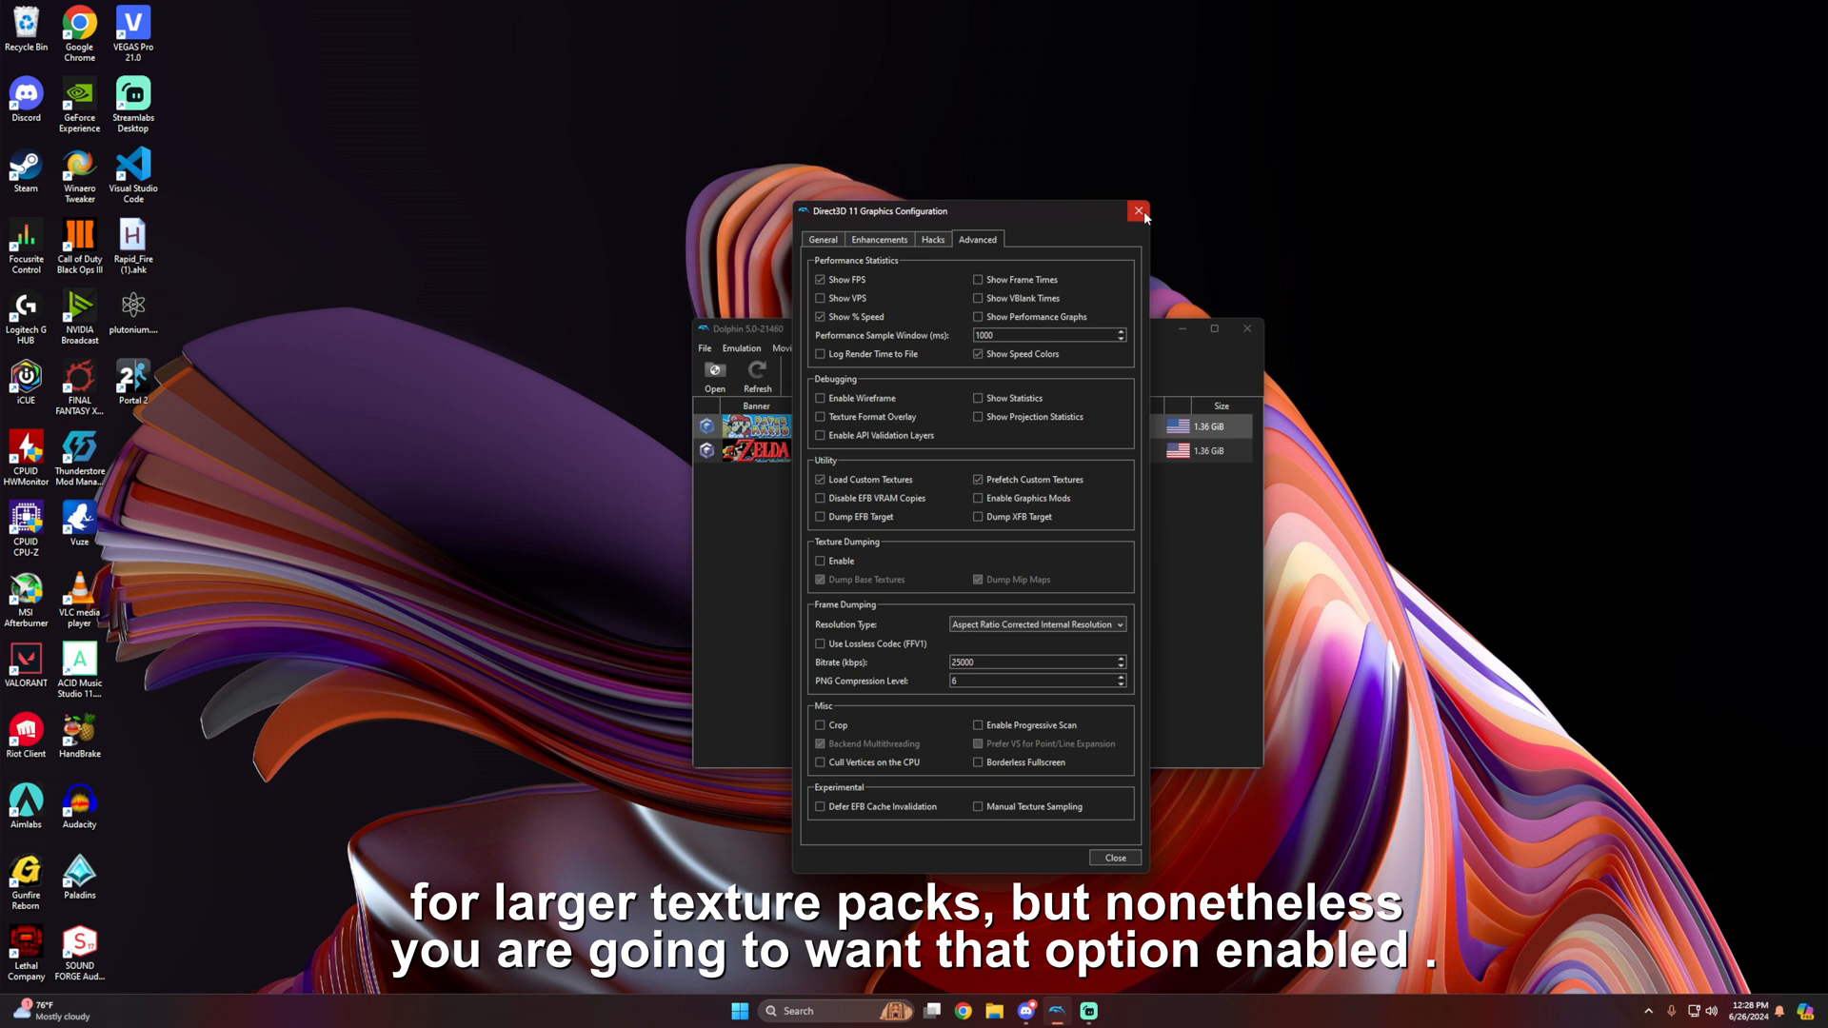
pyautogui.click(1137, 209)
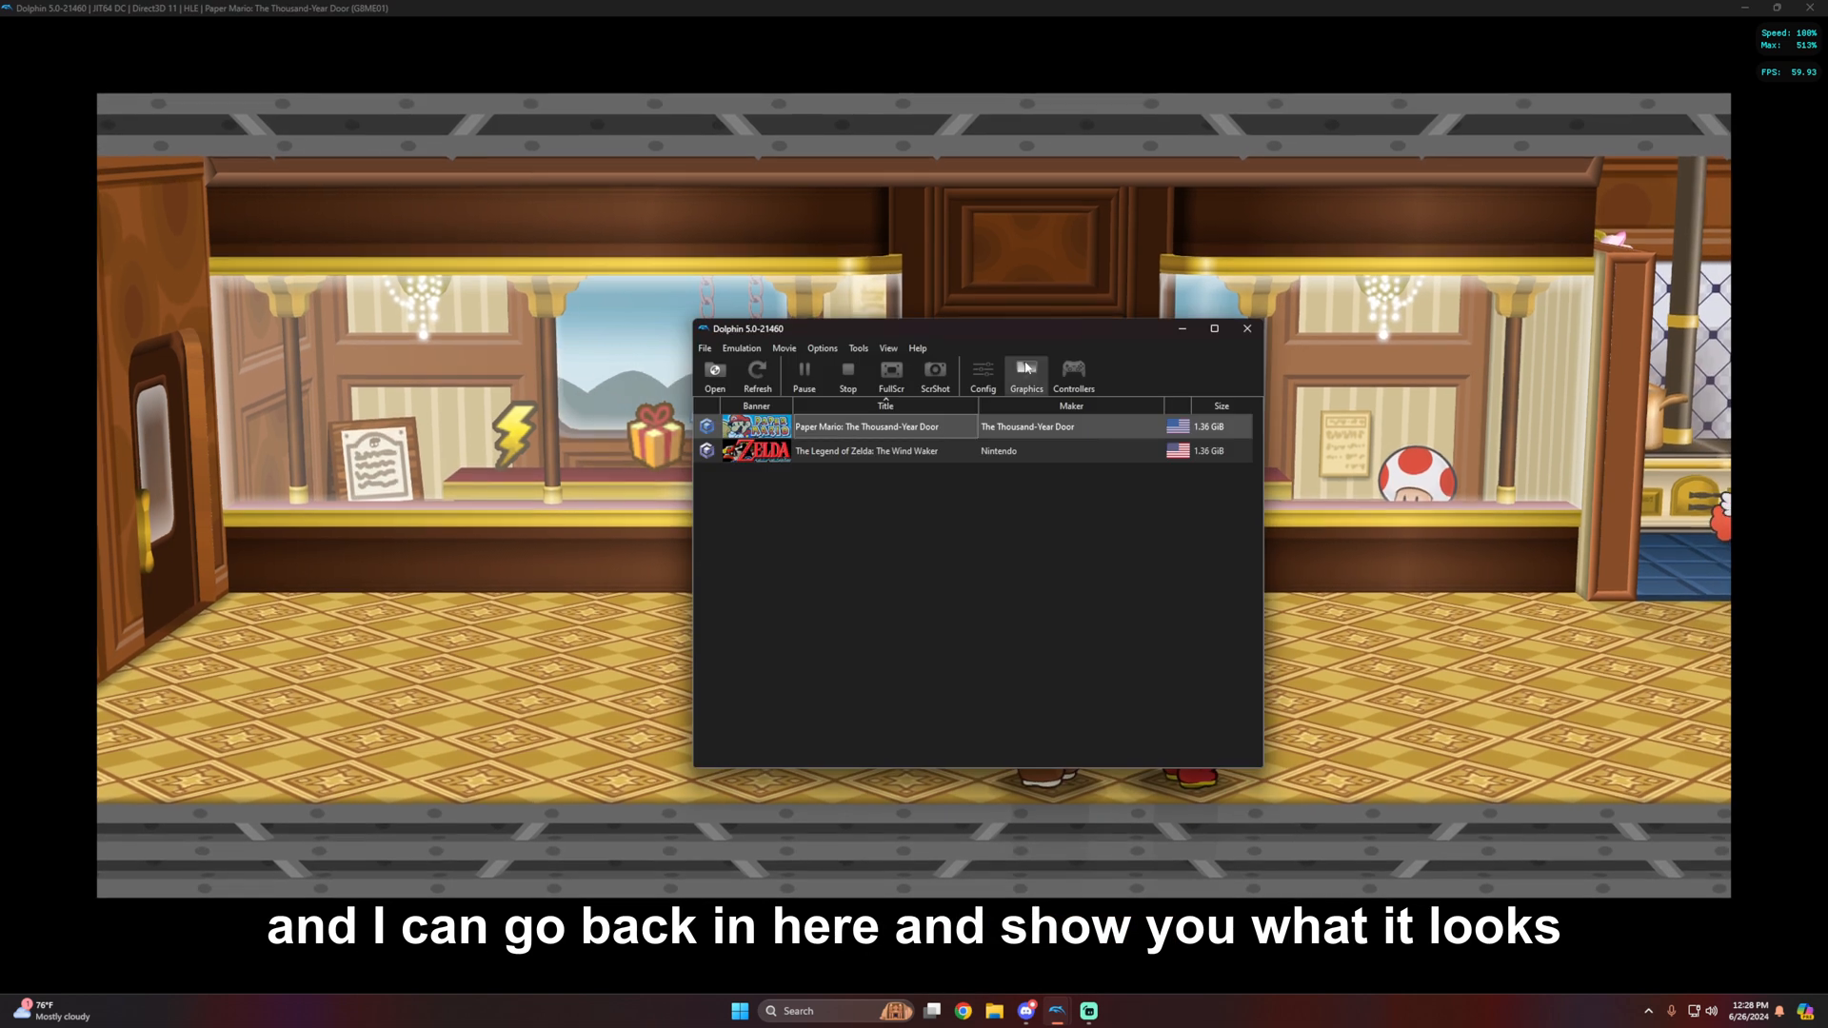
# Reopen the advanced graphics settings over the running Paper Mario
pyautogui.click(1027, 369)
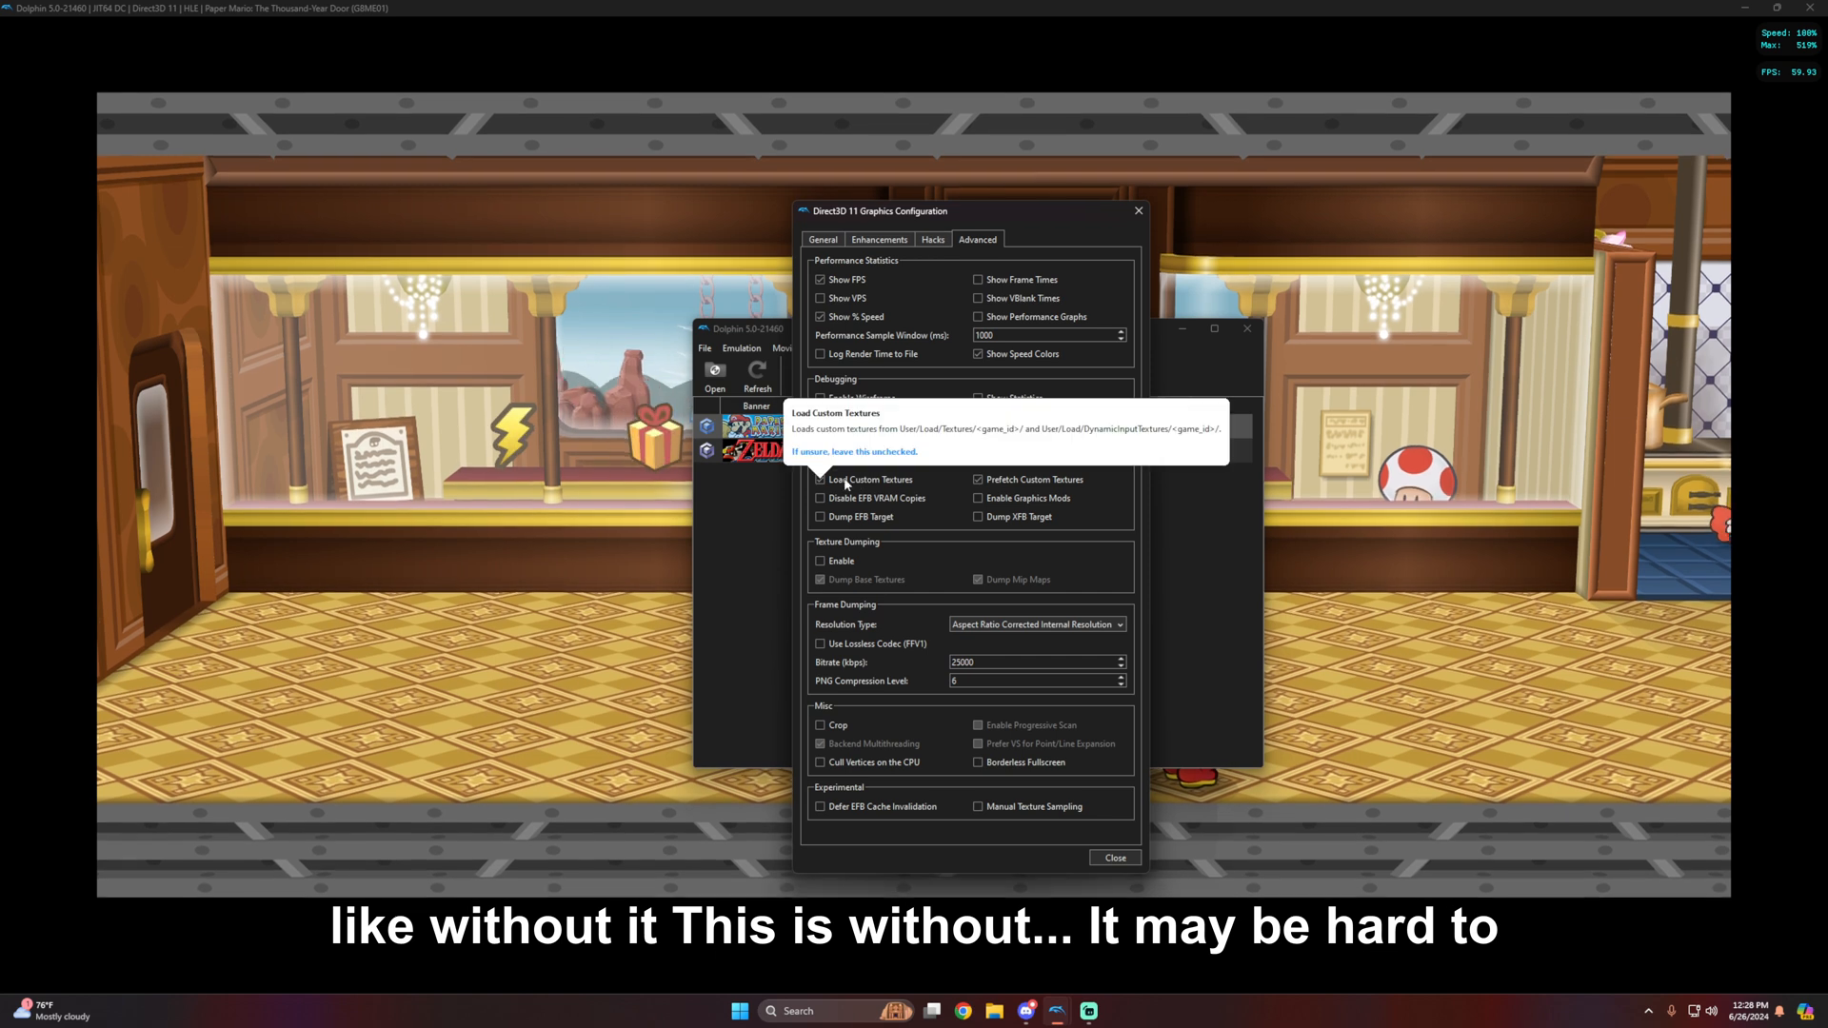